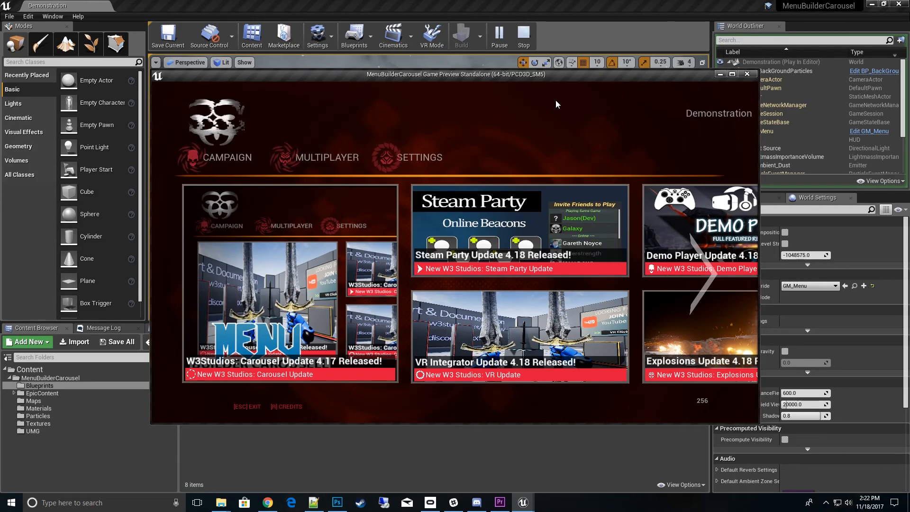
pyautogui.moveTo(321, 79)
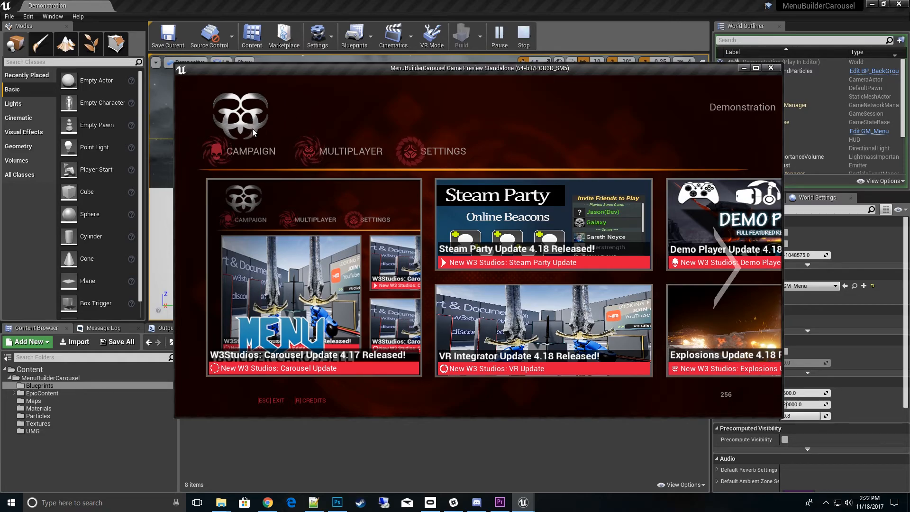
pyautogui.moveTo(264, 140)
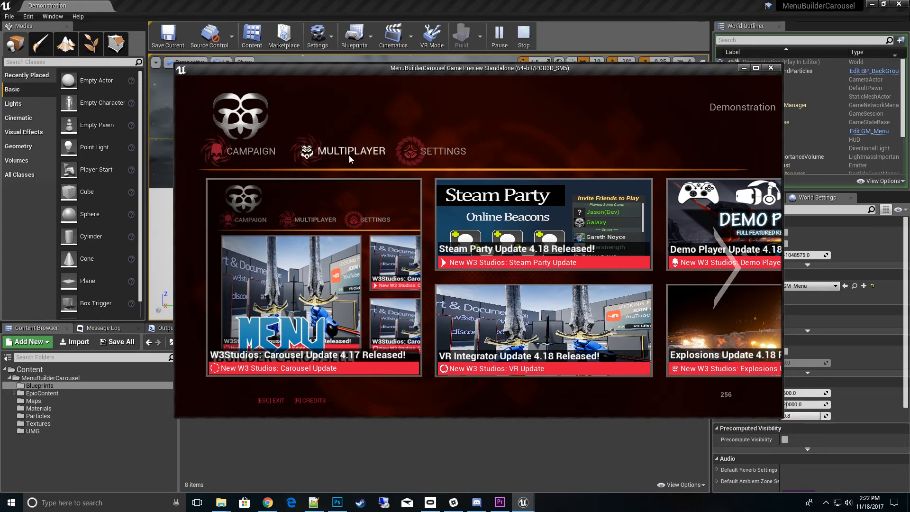
# - In the running preview, view the SETTINGS > GAME options, then return to Main Menu
pyautogui.click(442, 151)
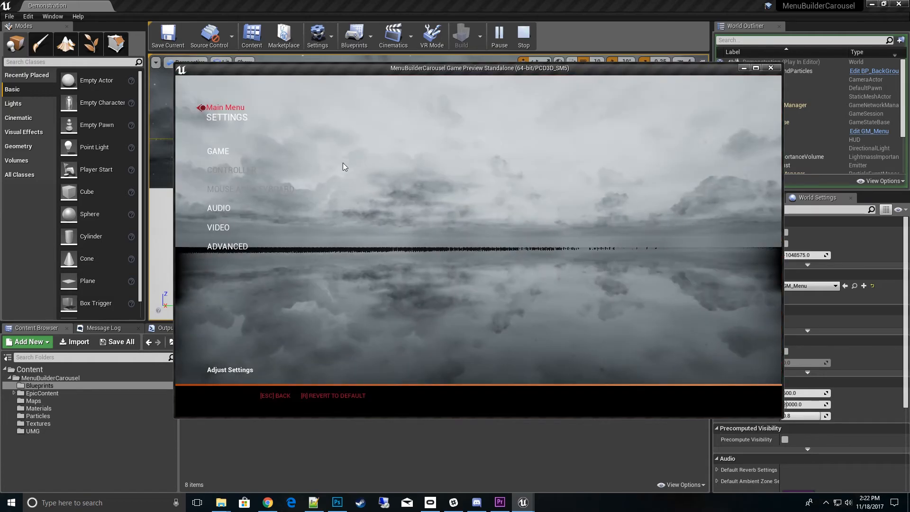
pyautogui.click(218, 151)
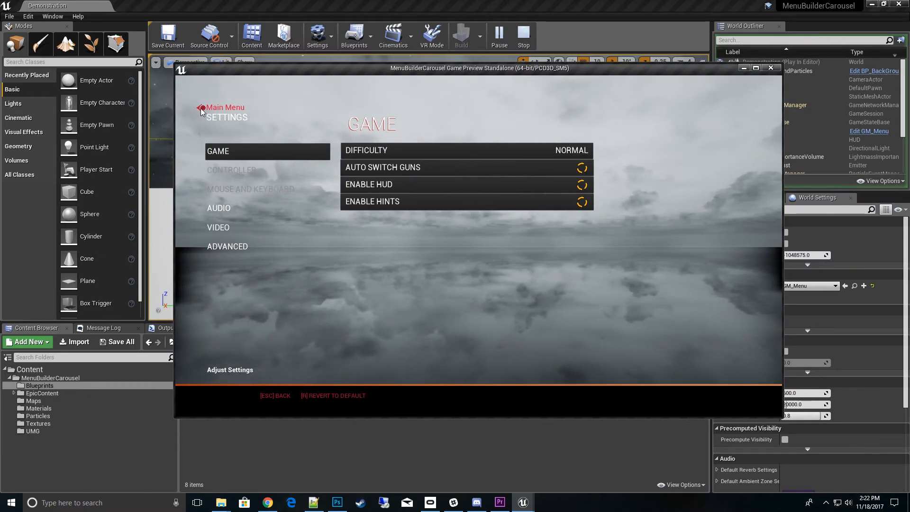
pyautogui.click(225, 107)
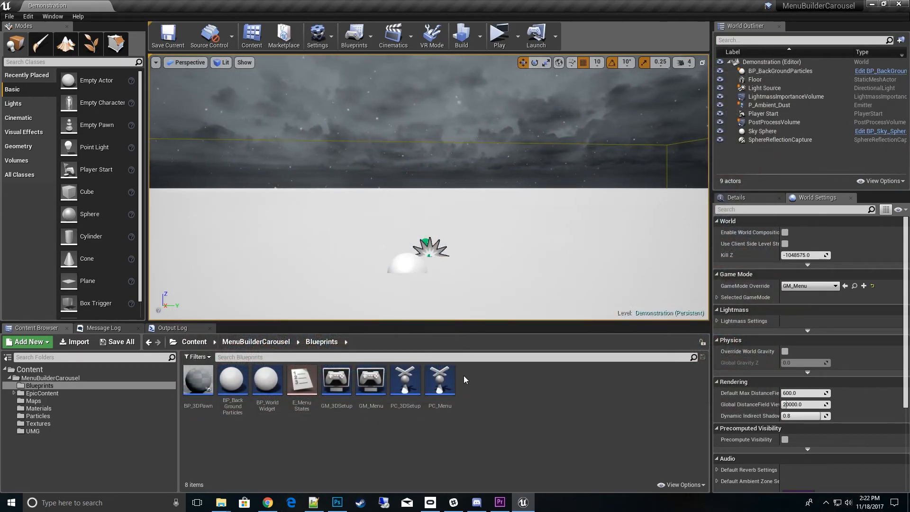
# - Open W_MainMenu from the UMG folder and select RetainerBox_Logo to view its glitch material
pyautogui.click(32, 431)
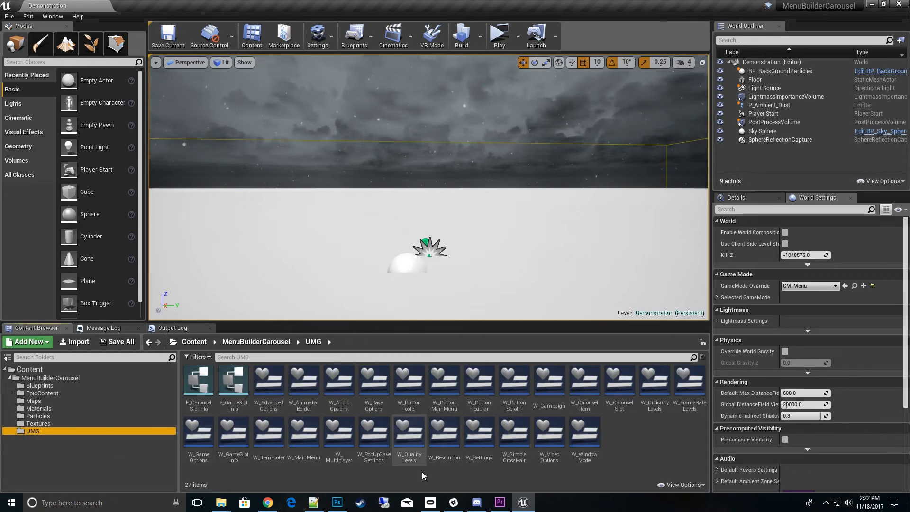
pyautogui.click(304, 432)
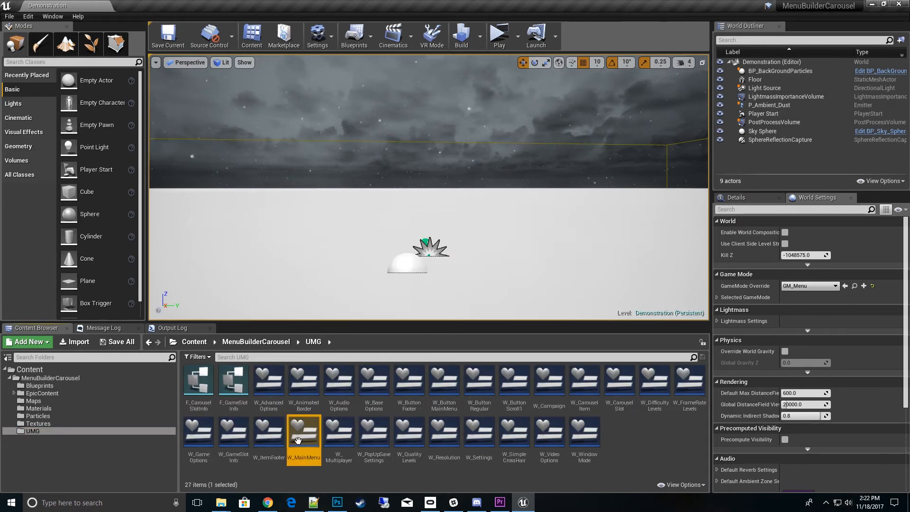
pyautogui.doubleClick(304, 432)
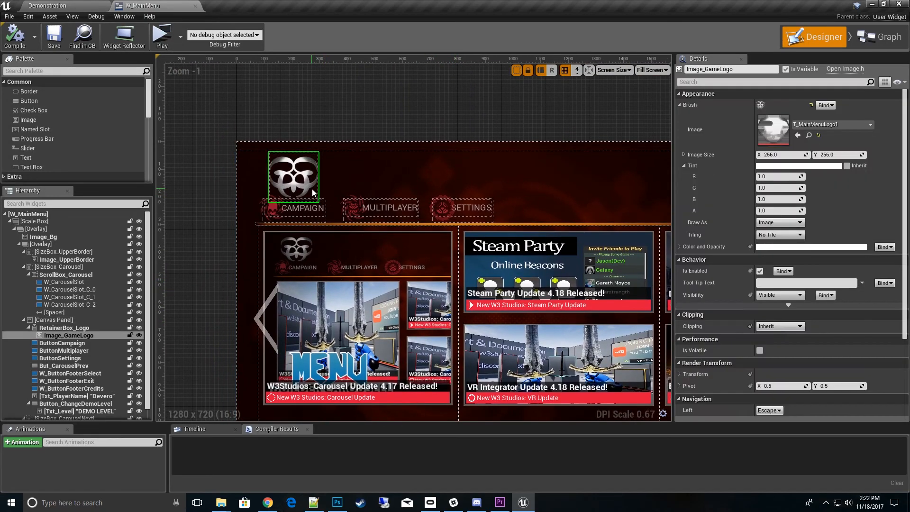
pyautogui.click(65, 327)
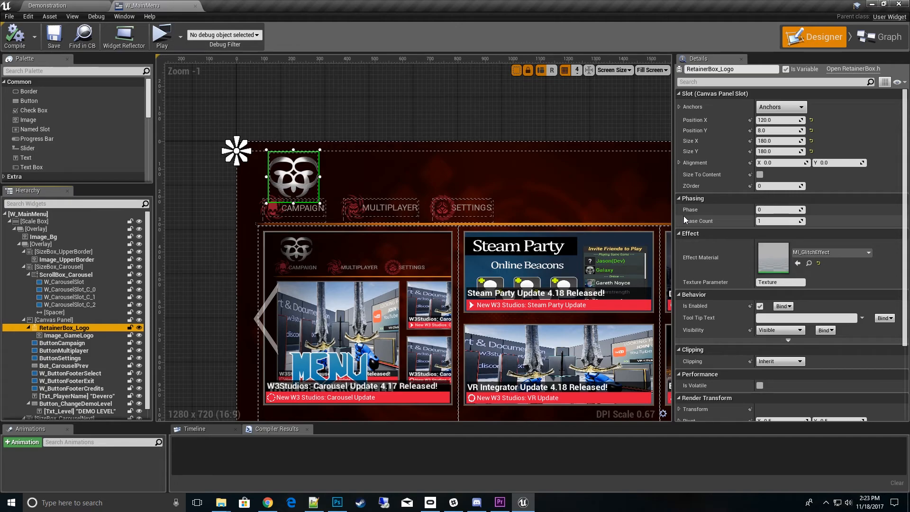
pyautogui.moveTo(691, 186)
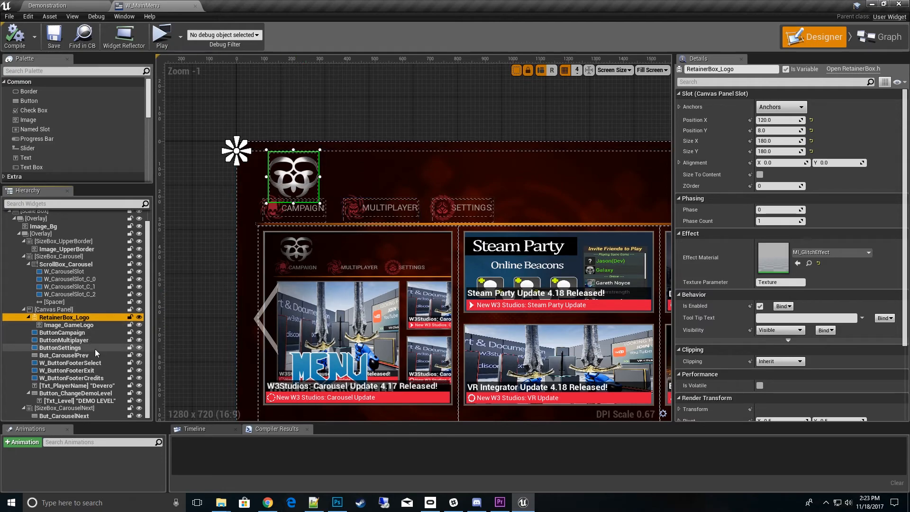
pyautogui.moveTo(48, 412)
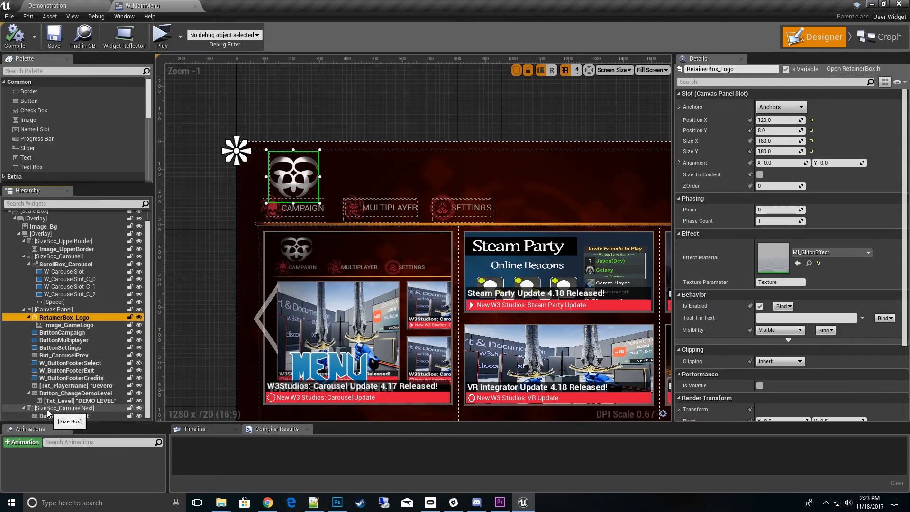
# - Select ScrollBox_Carousel and bring up its Wrap With options
pyautogui.click(66, 264)
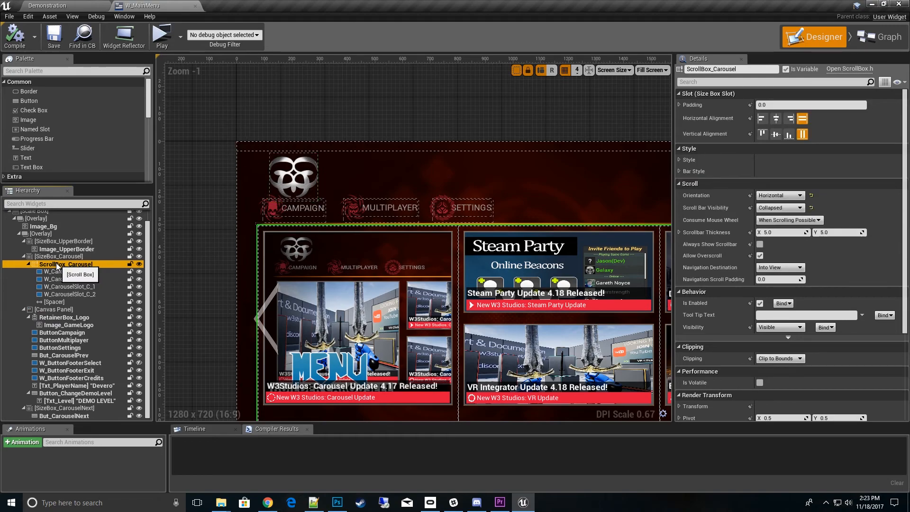
pyautogui.rightClick(65, 264)
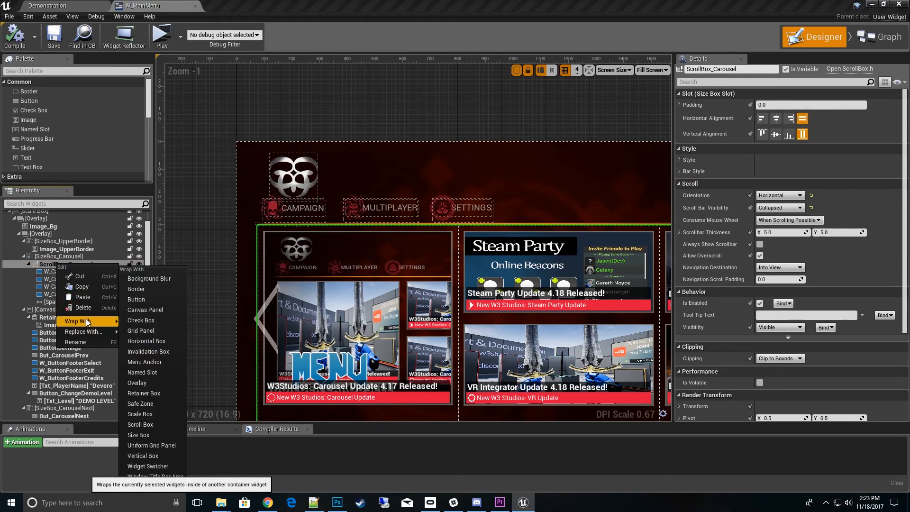
pyautogui.moveTo(144, 393)
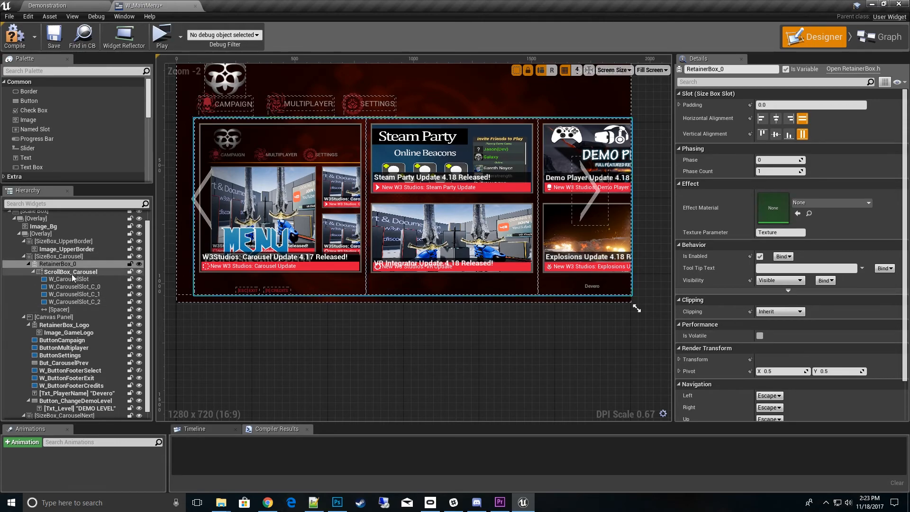
pyautogui.moveTo(71, 271)
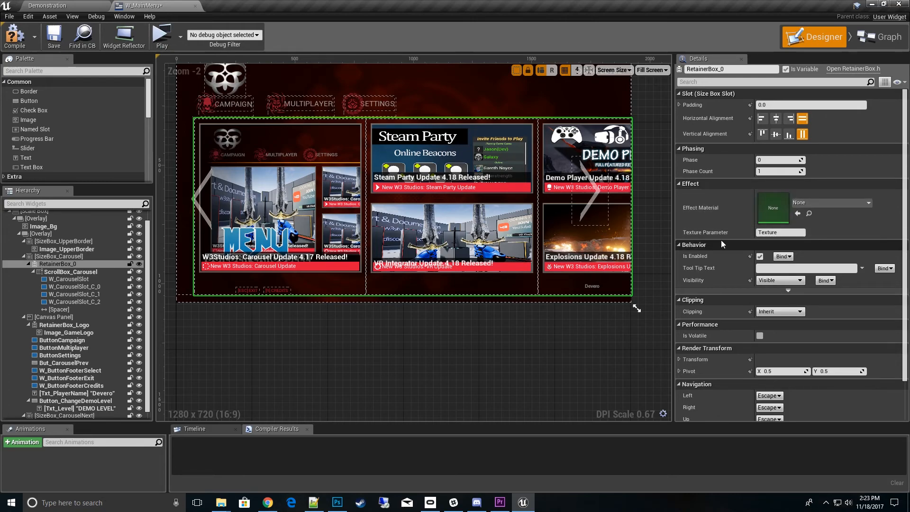
pyautogui.moveTo(783, 233)
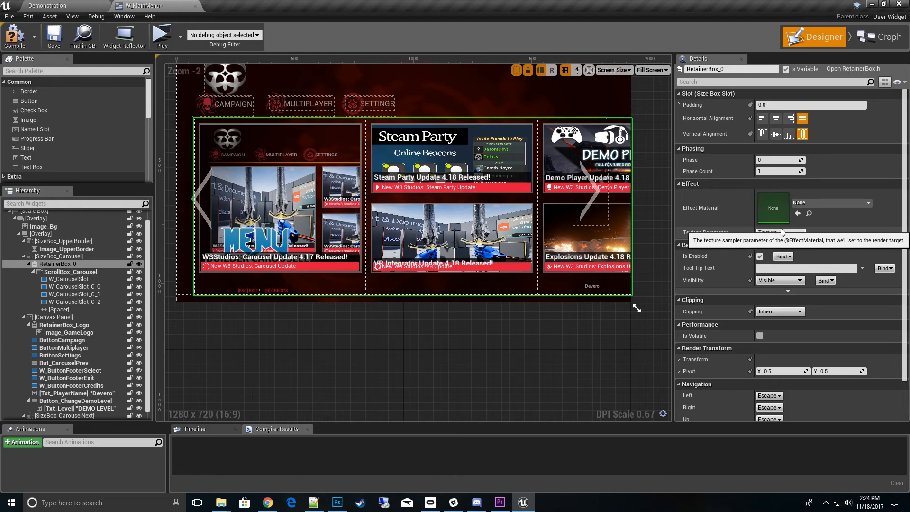
pyautogui.moveTo(84, 265)
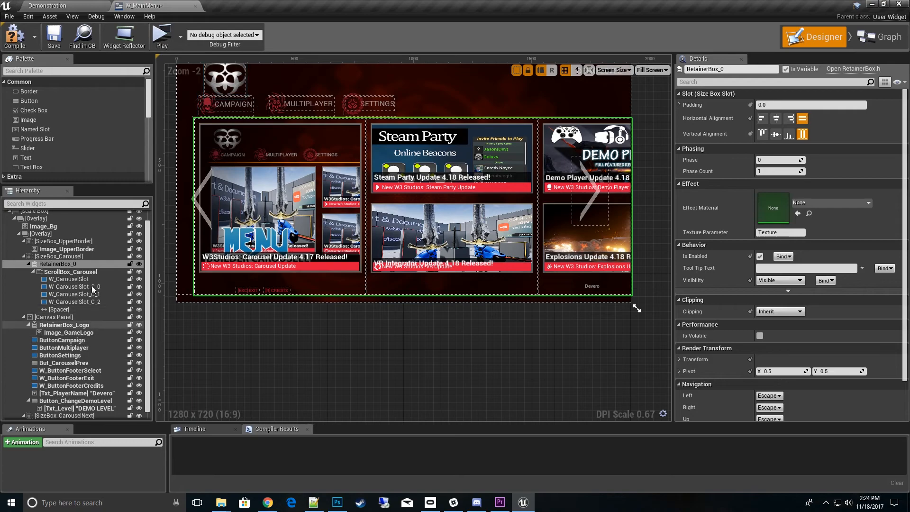
pyautogui.click(68, 332)
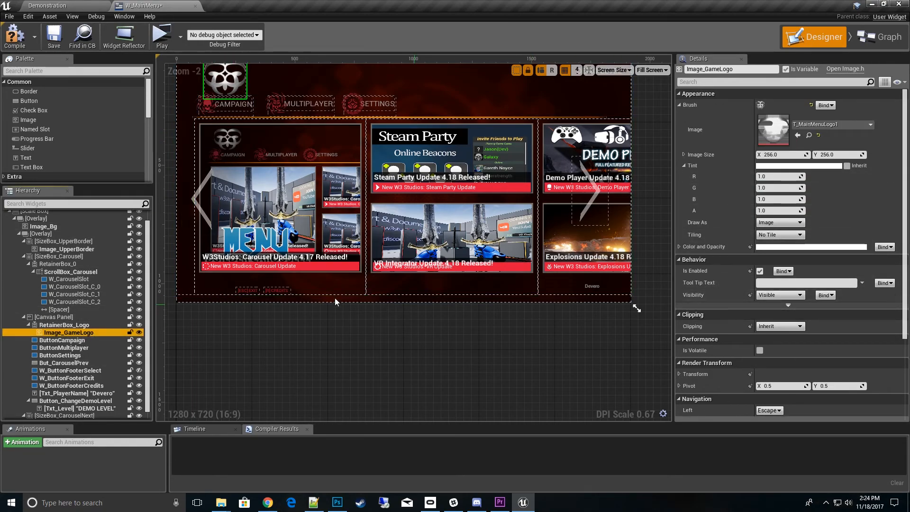
pyautogui.click(64, 325)
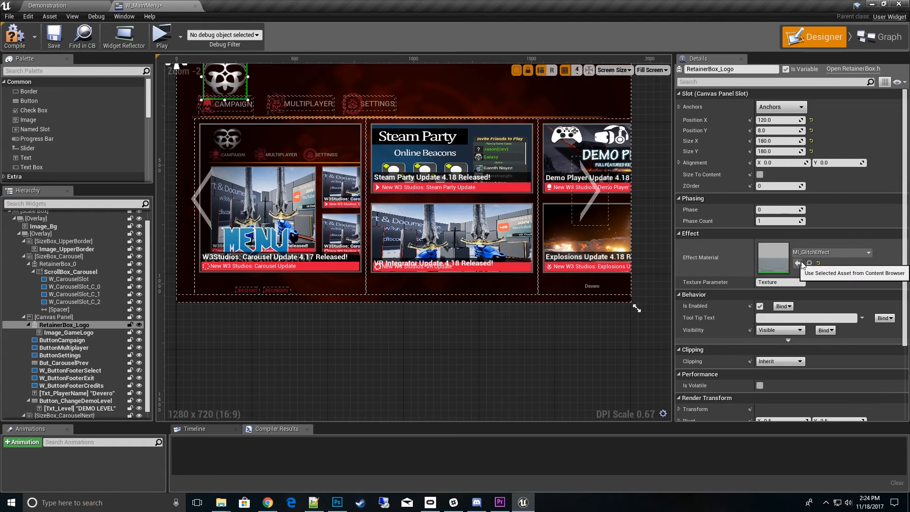
pyautogui.click(70, 272)
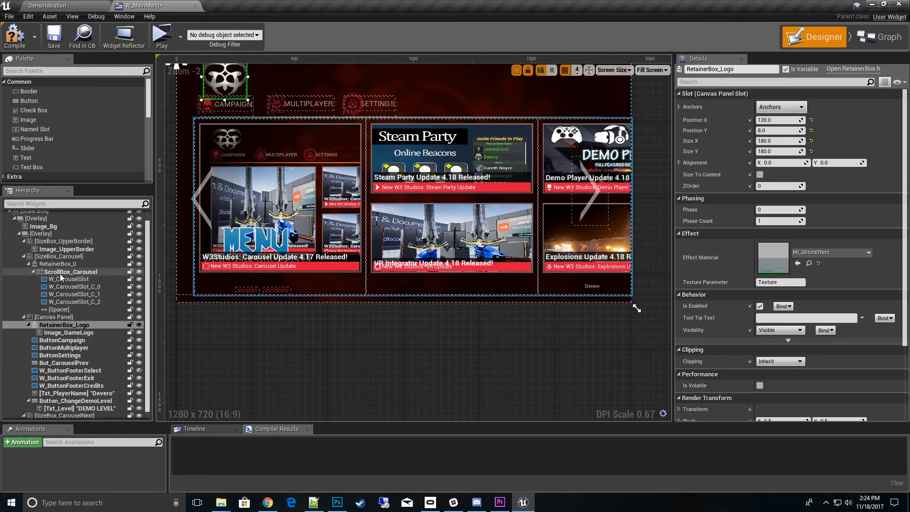
pyautogui.click(57, 264)
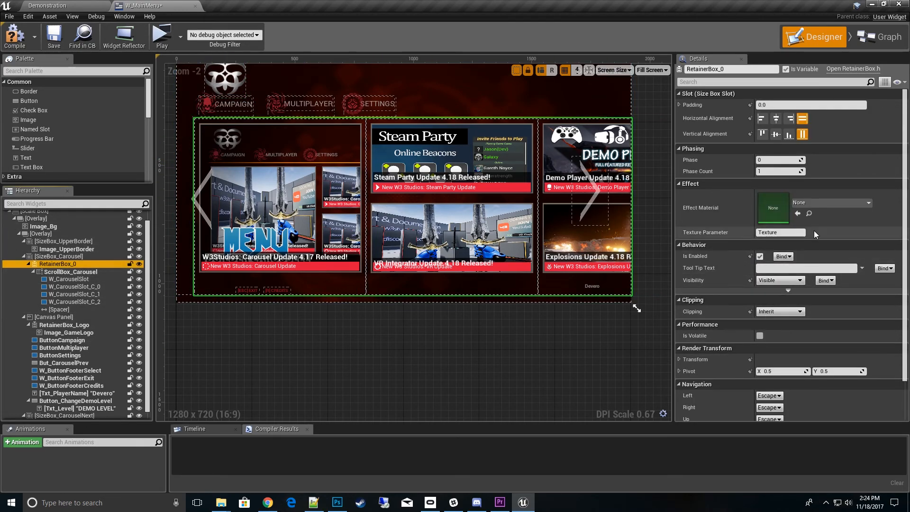
pyautogui.click(830, 202)
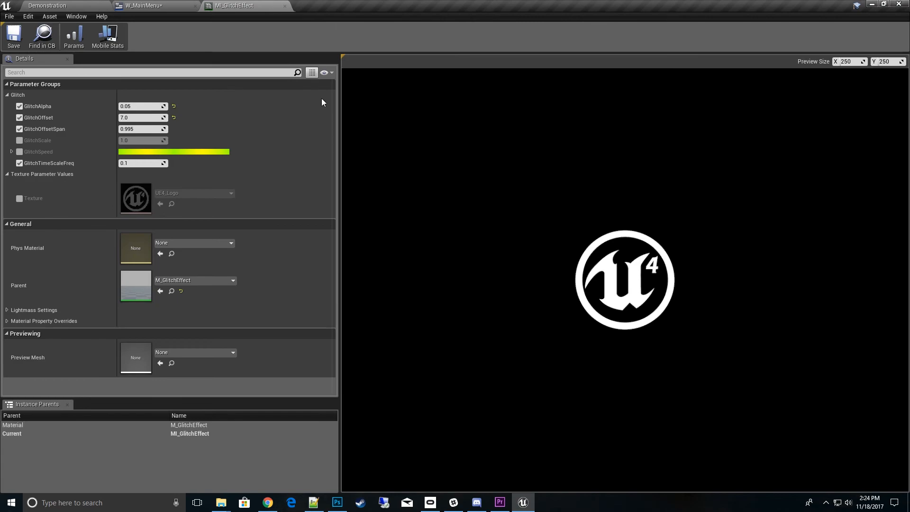
pyautogui.moveTo(137, 288)
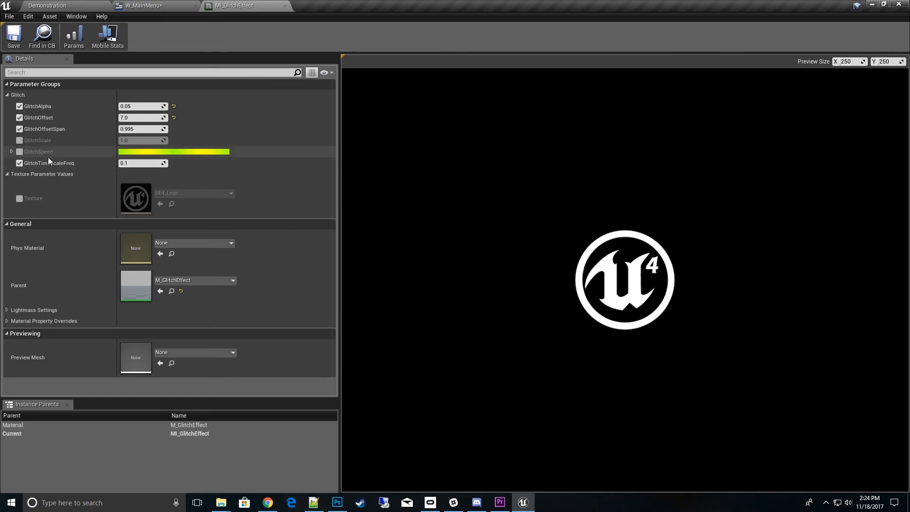
pyautogui.moveTo(147, 5)
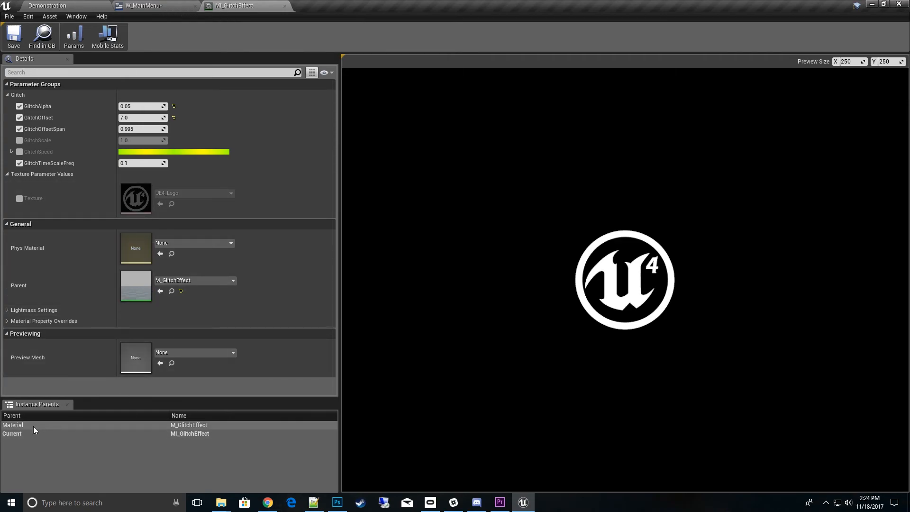
pyautogui.doubleClick(189, 425)
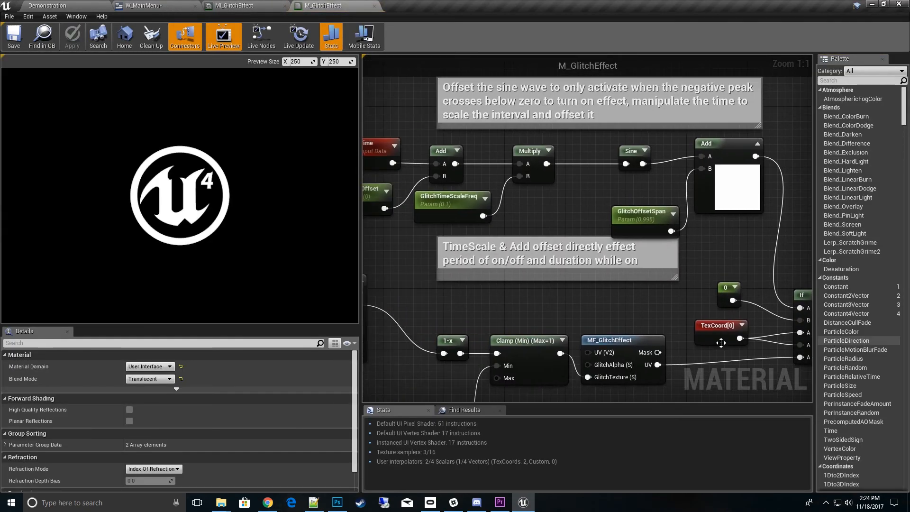
pyautogui.scroll(-3)
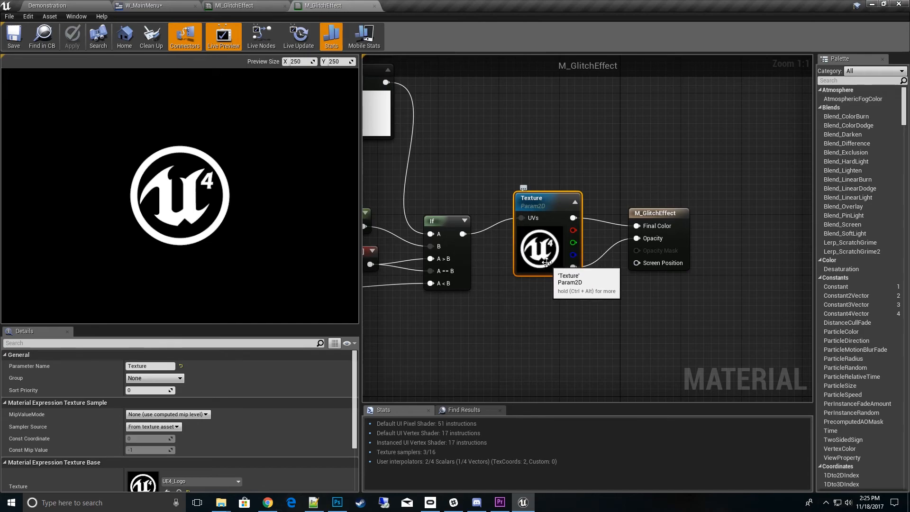
pyautogui.moveTo(550, 253)
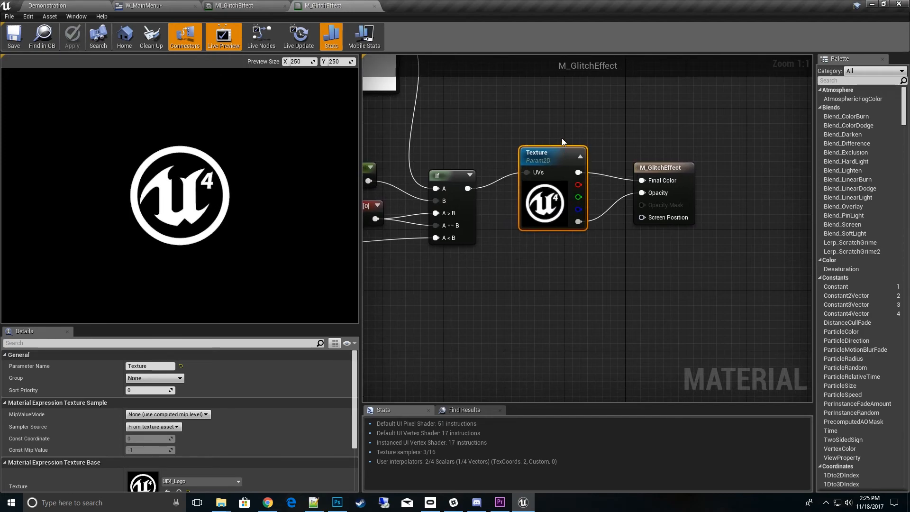
pyautogui.moveTo(794, 113)
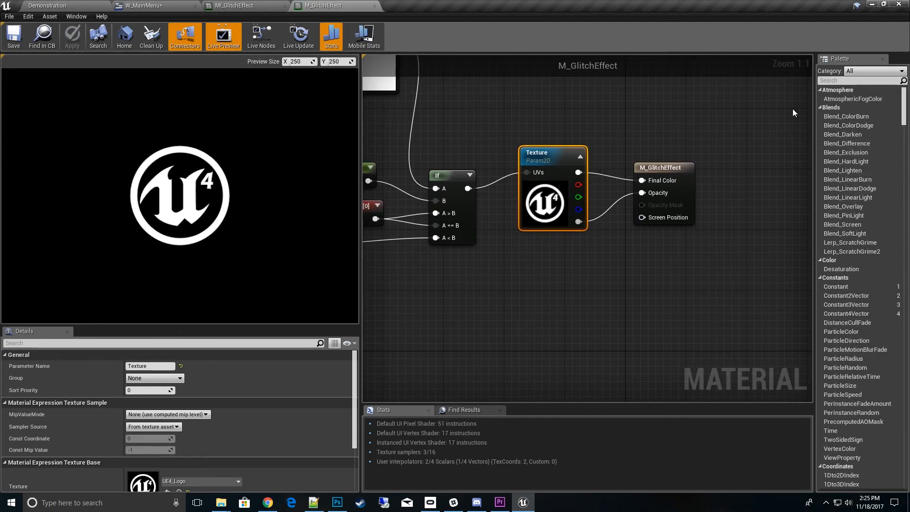
pyautogui.moveTo(545, 195)
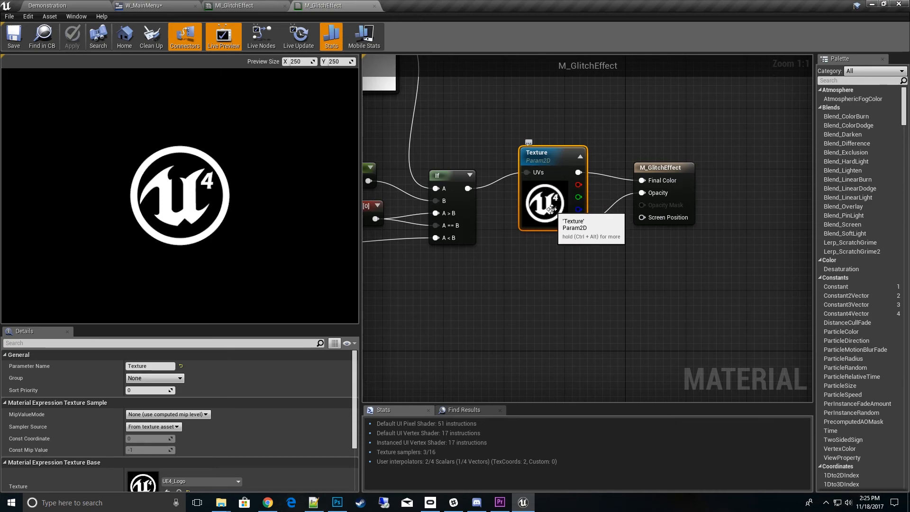
pyautogui.moveTo(612, 279)
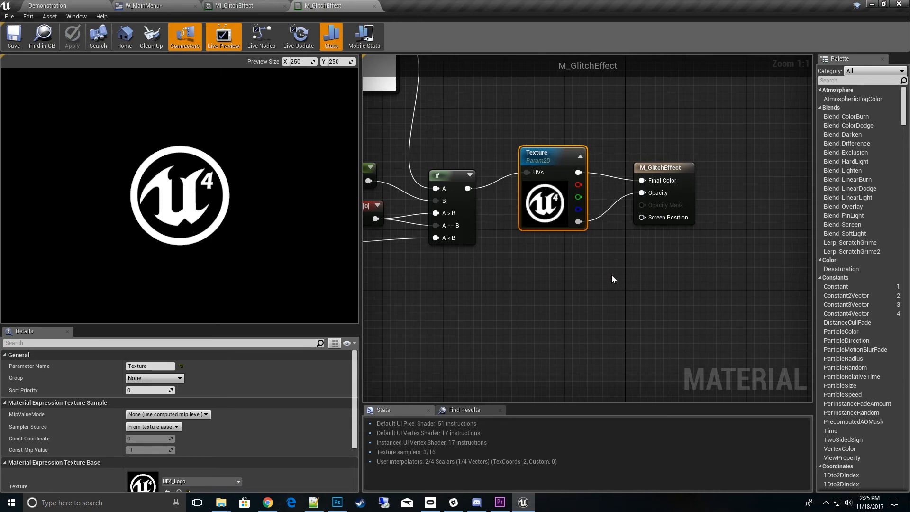
pyautogui.moveTo(612, 279); pyautogui.dragTo(675, 295)
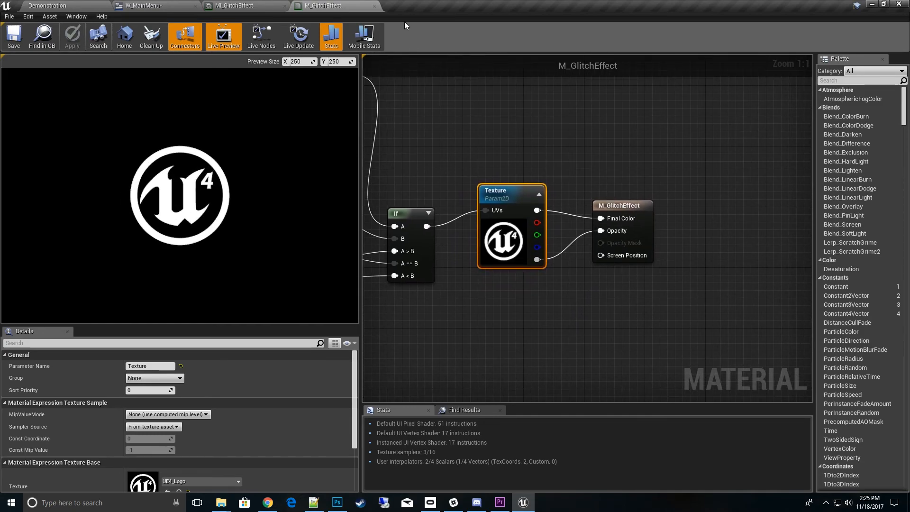
pyautogui.moveTo(374, 14)
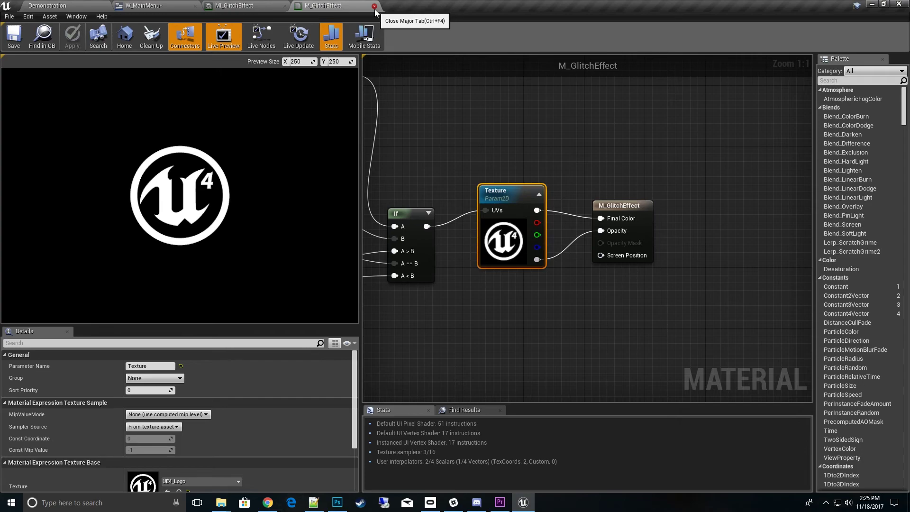
# - Close M_GlitchEffect, compile W_MainMenu and play it in a standalone window
pyautogui.click(373, 6)
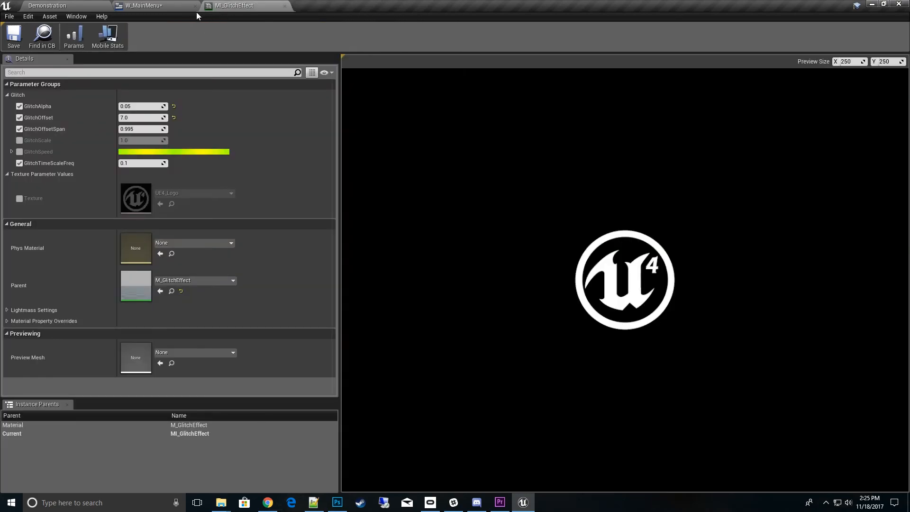
pyautogui.click(143, 5)
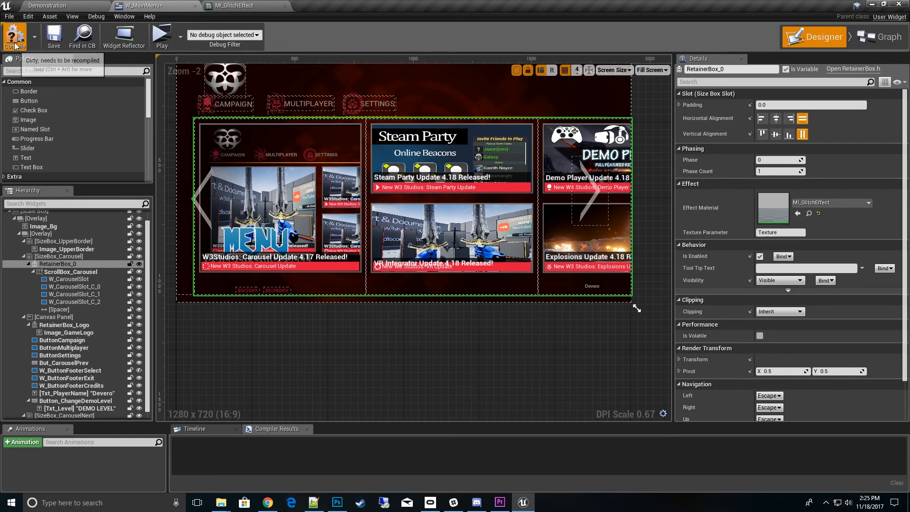
pyautogui.click(16, 37)
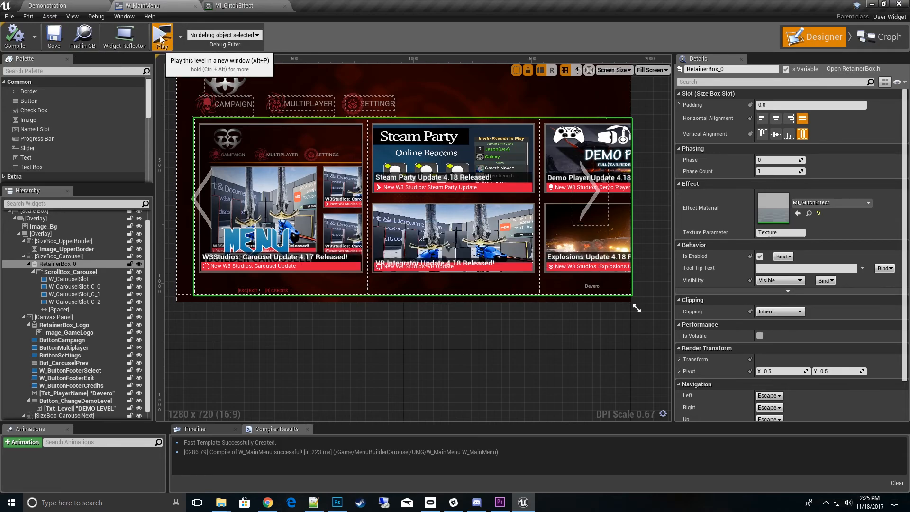
pyautogui.click(162, 36)
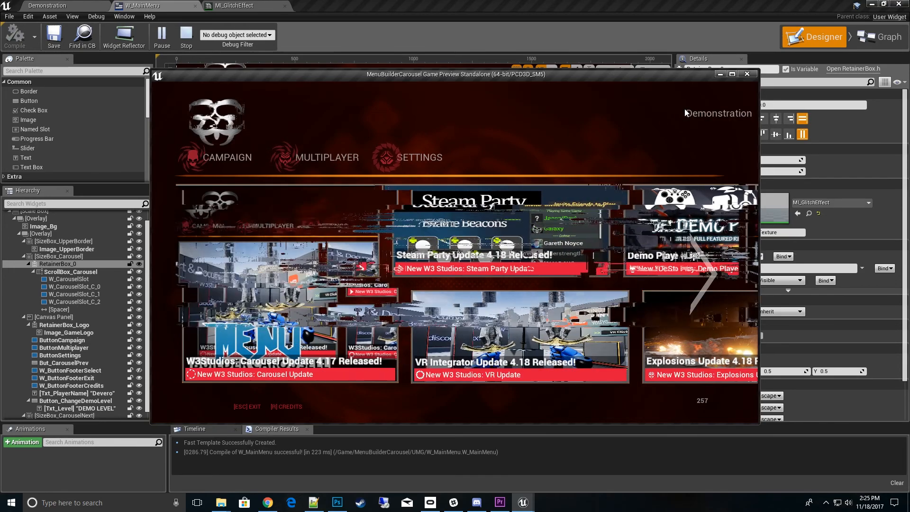
pyautogui.click(747, 73)
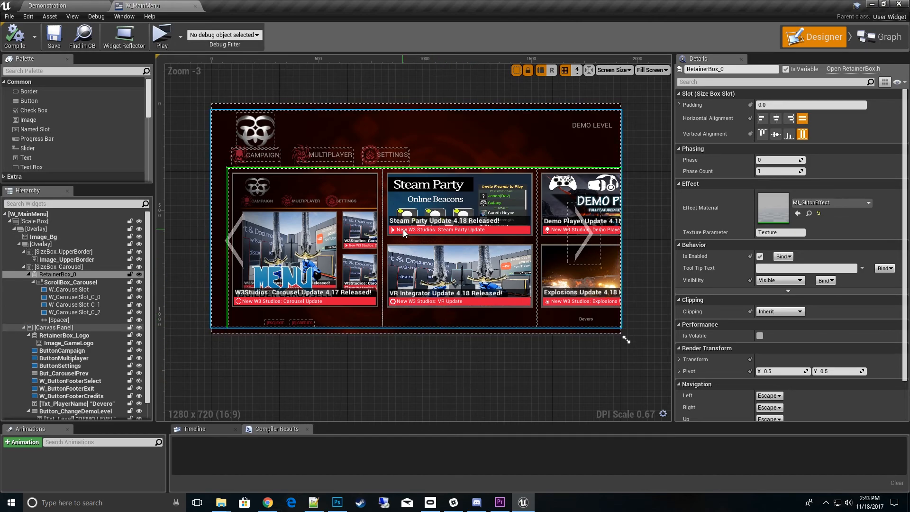
# - Select the carousel and logo widgets in the W_MainMenu designer layout
pyautogui.click(254, 130)
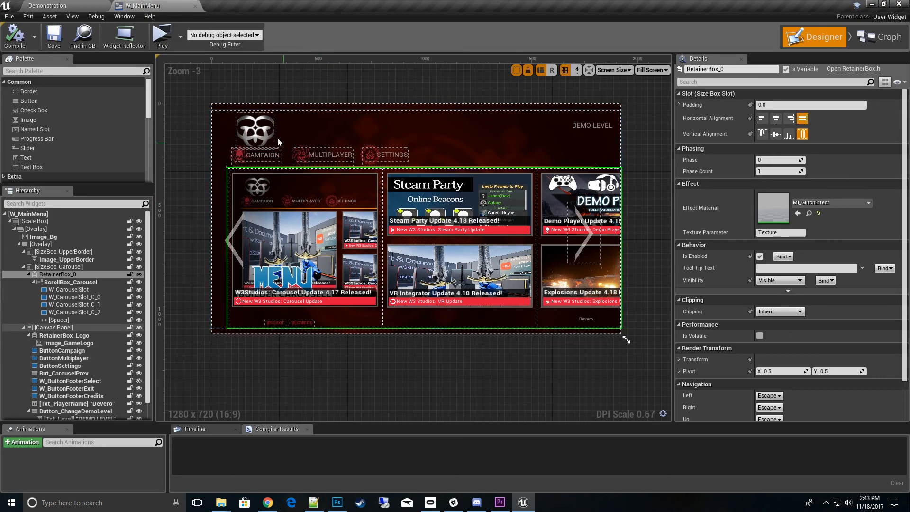
pyautogui.click(255, 131)
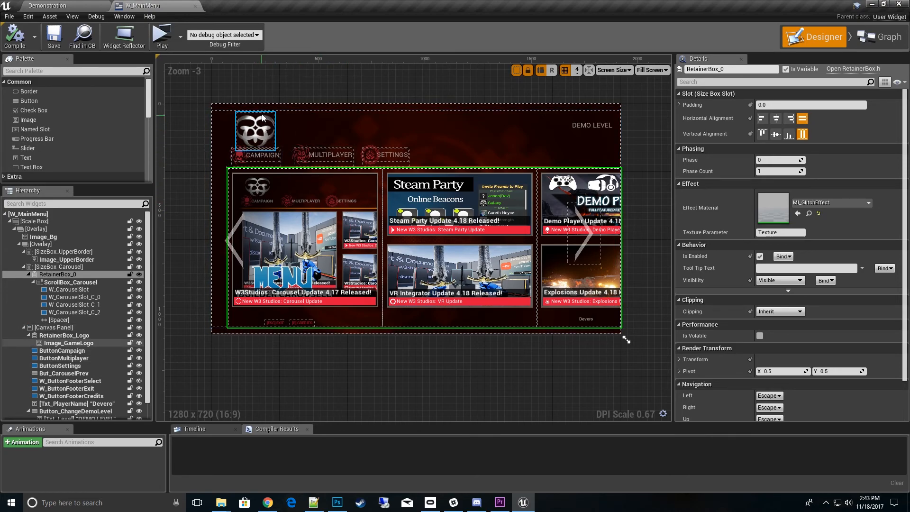
pyautogui.moveTo(263, 122)
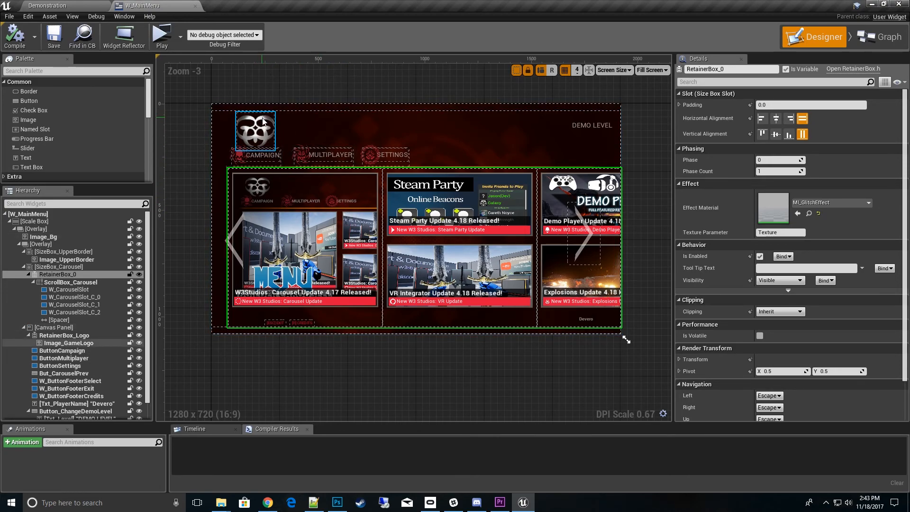
pyautogui.click(385, 155)
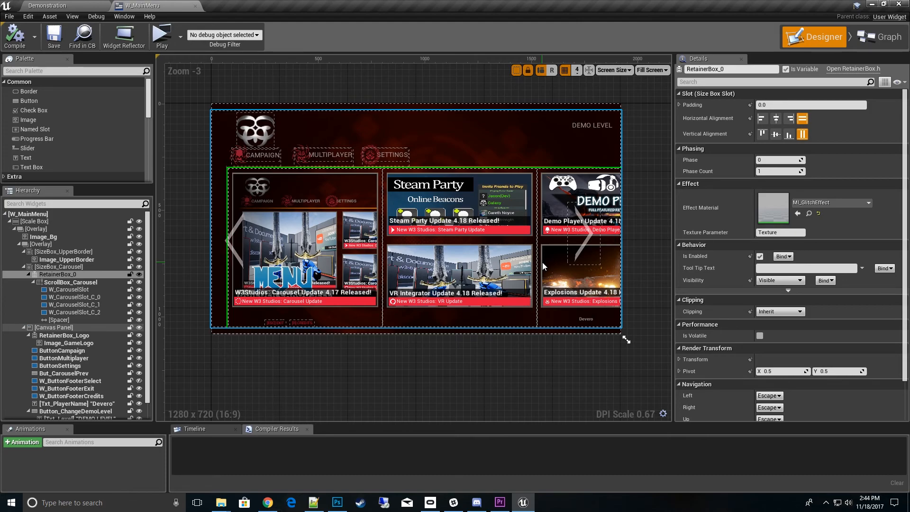
pyautogui.moveTo(536, 270)
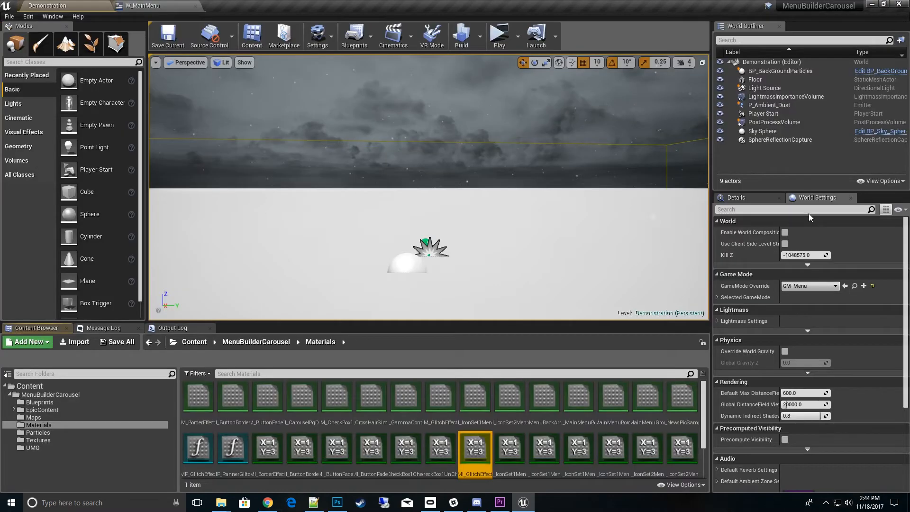
# - Duplicate MI_GlitchEffect as MI_GlitchEffectCarousel and open the copy
pyautogui.rightClick(474, 449)
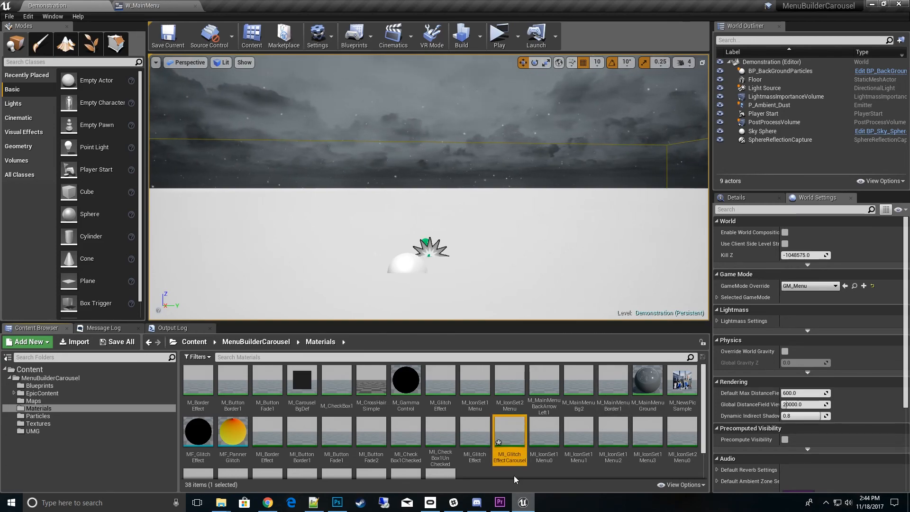
pyautogui.doubleClick(509, 439)
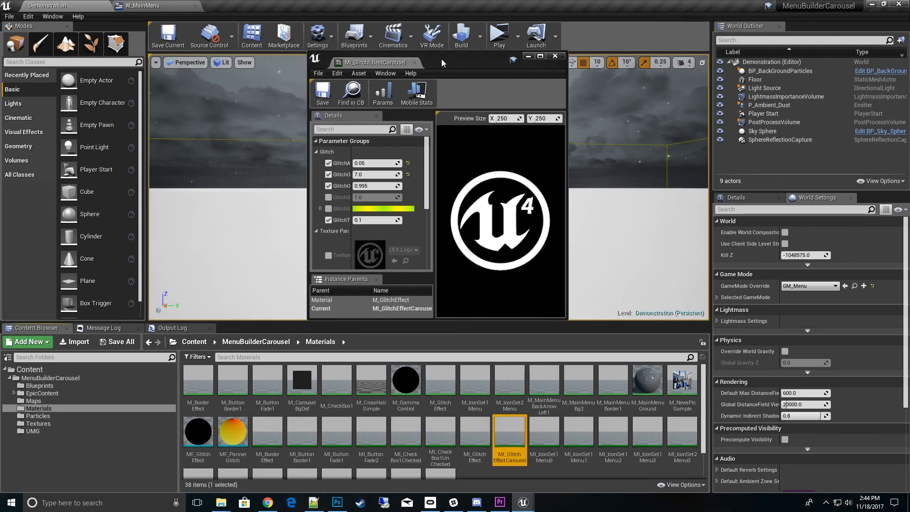
# - Assign MI_GlitchEffectCarousel to RetainerBox_0, compile W_MainMenu, and open the instance
pyautogui.click(146, 5)
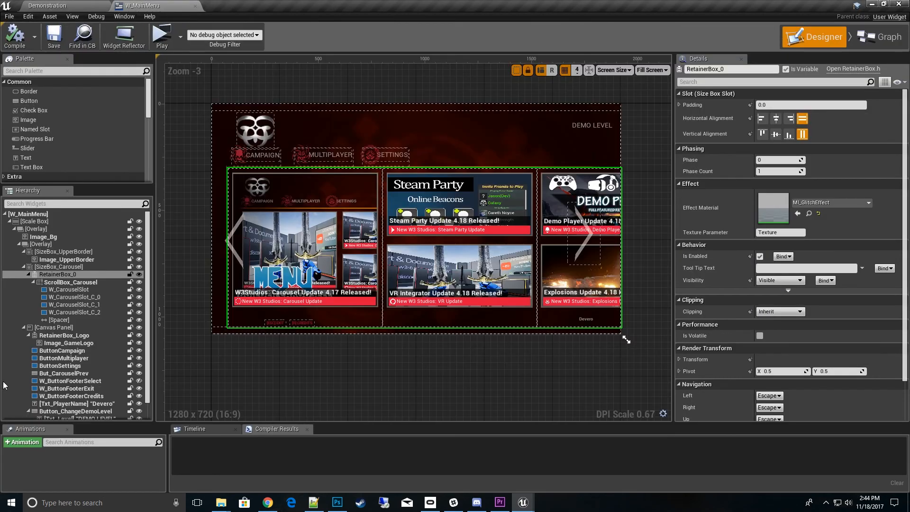
pyautogui.moveTo(798, 213)
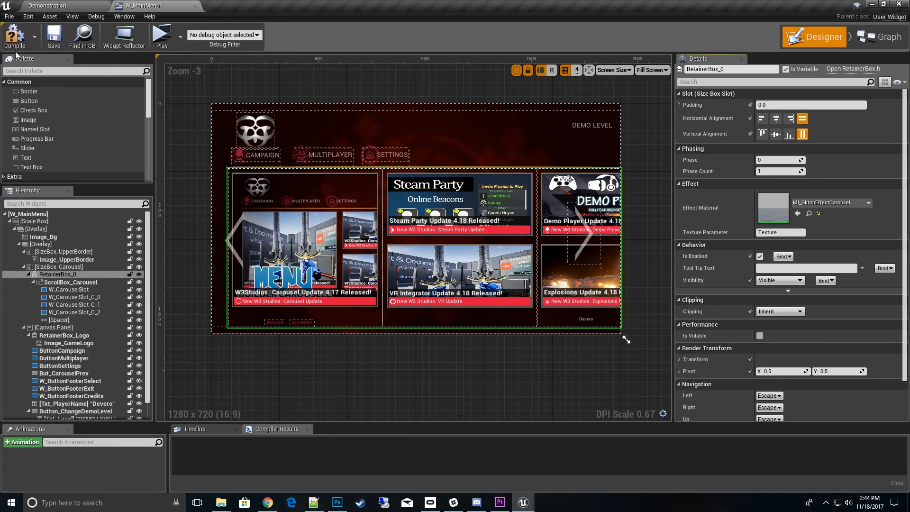
pyautogui.click(16, 35)
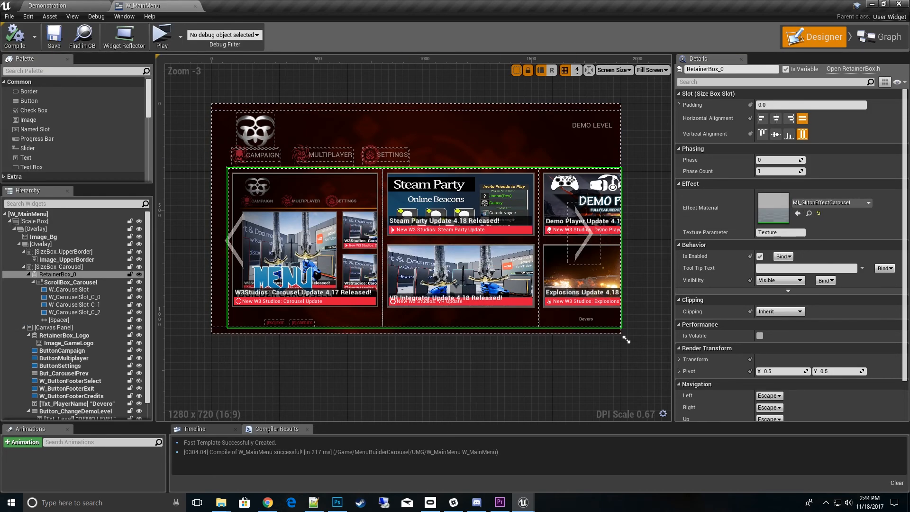
pyautogui.doubleClick(772, 207)
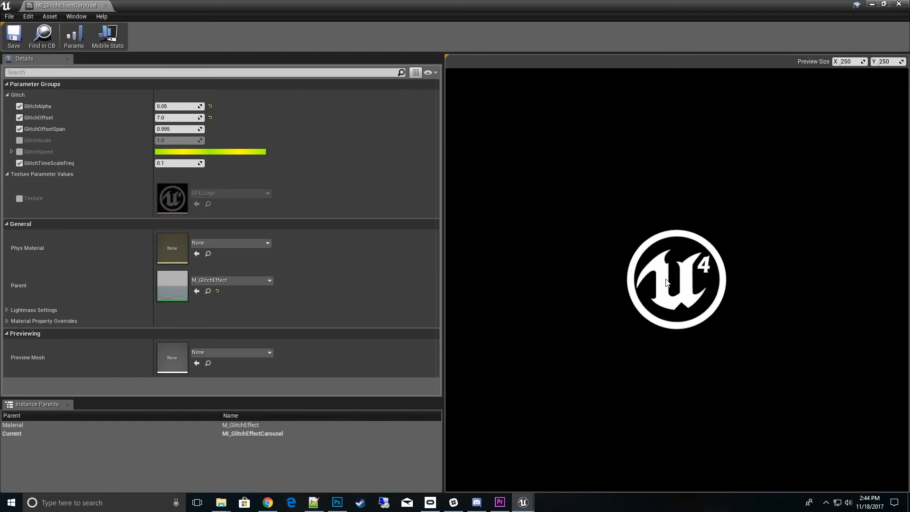
pyautogui.moveTo(657, 295)
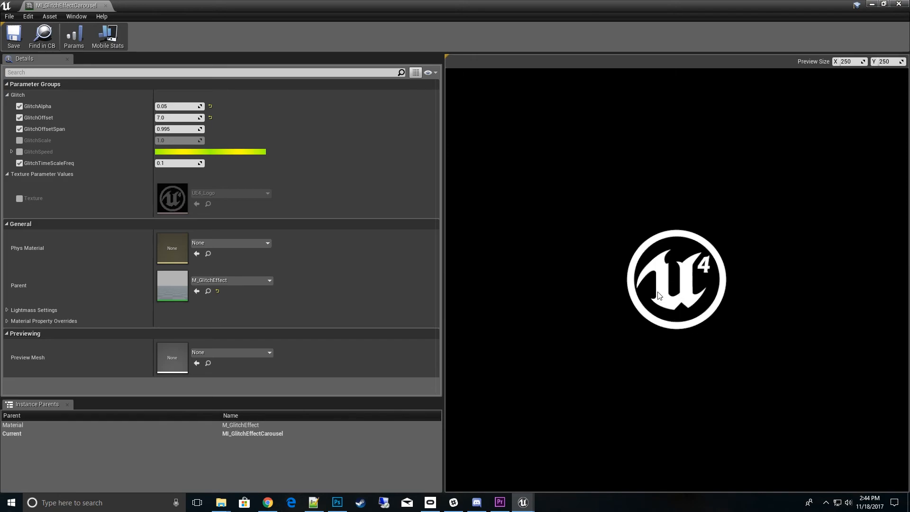
pyautogui.moveTo(700, 295)
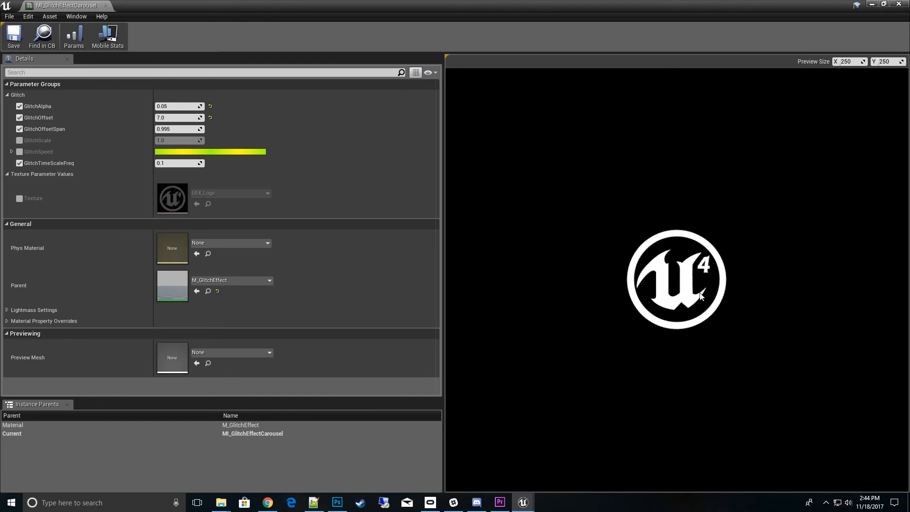
pyautogui.moveTo(365, 31)
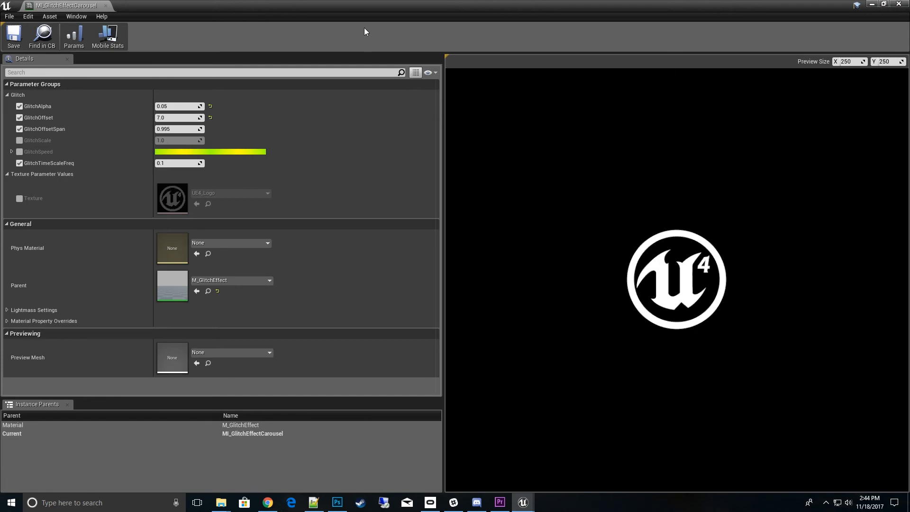
pyautogui.moveTo(690, 259)
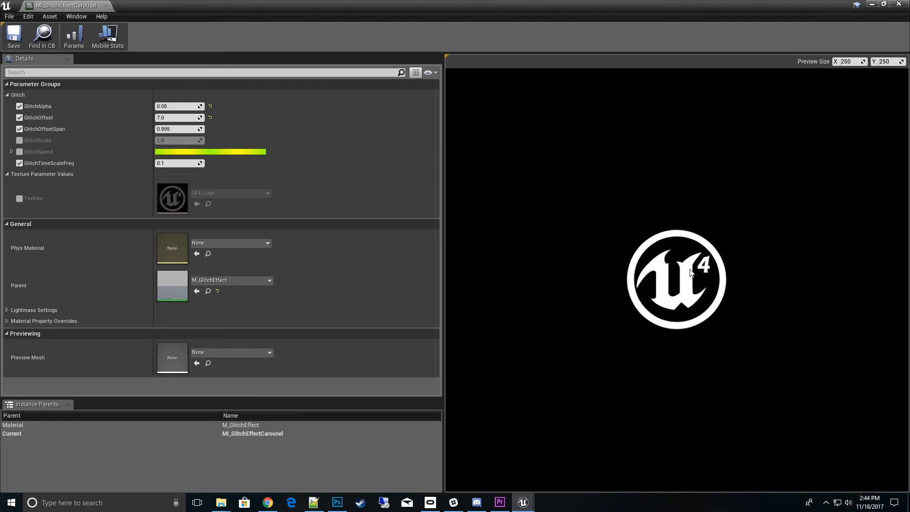
pyautogui.moveTo(696, 288)
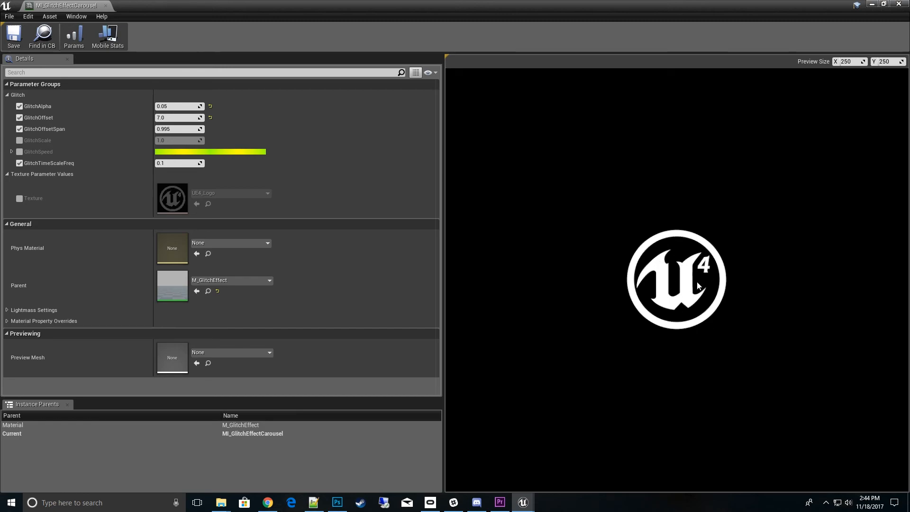
pyautogui.moveTo(693, 296)
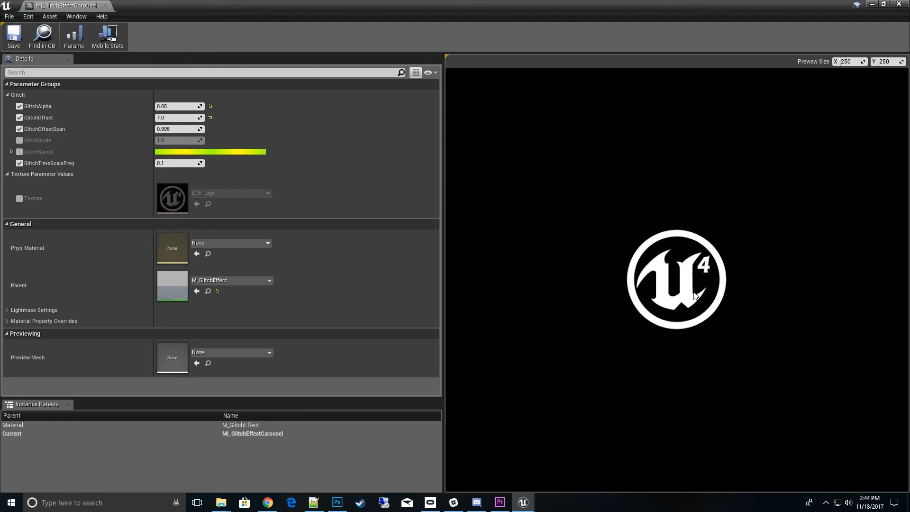
pyautogui.moveTo(283, 11)
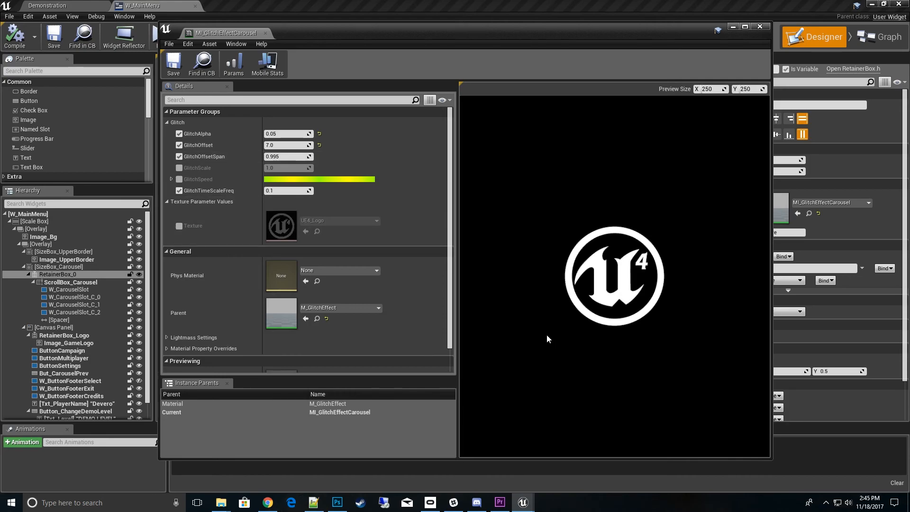
pyautogui.moveTo(204, 191)
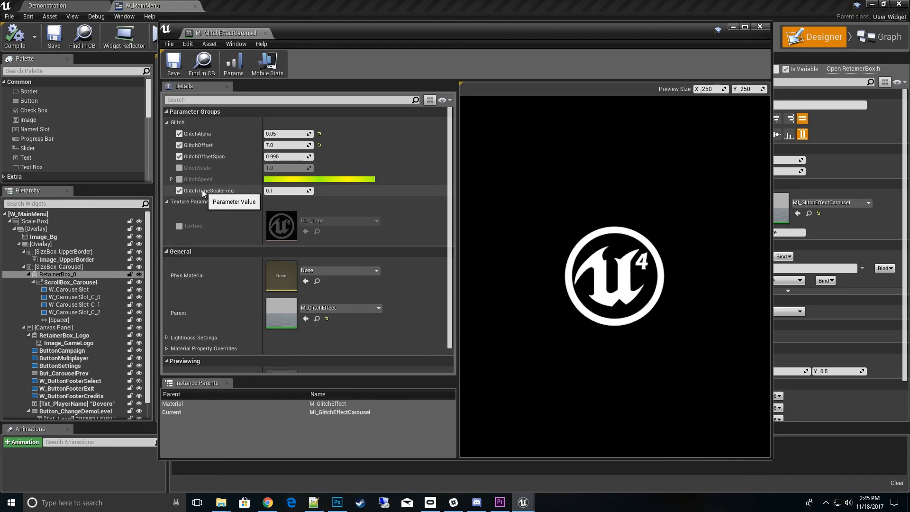
# - Enter 1.0 for GlitchTimeScaleFreq in the carousel glitch instance
pyautogui.click(286, 190)
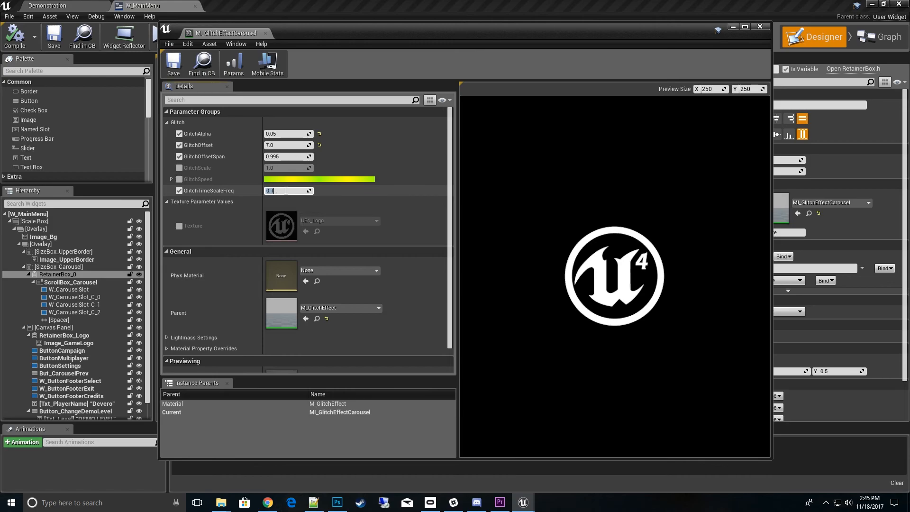
pyautogui.moveTo(290, 190)
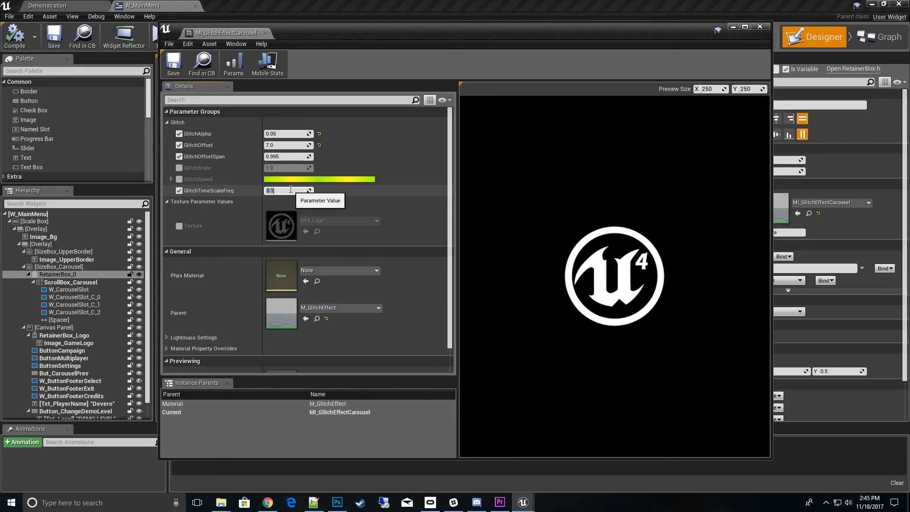
pyautogui.write('1.0')
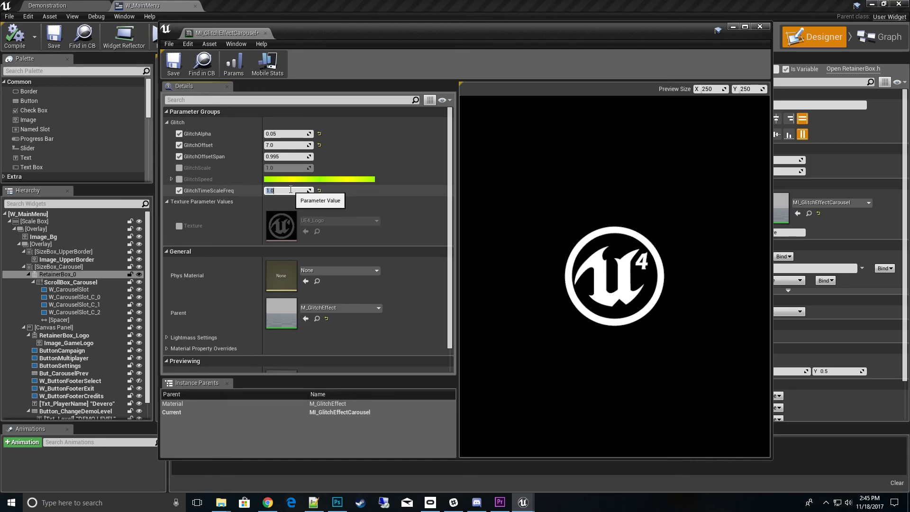
pyautogui.moveTo(598, 355)
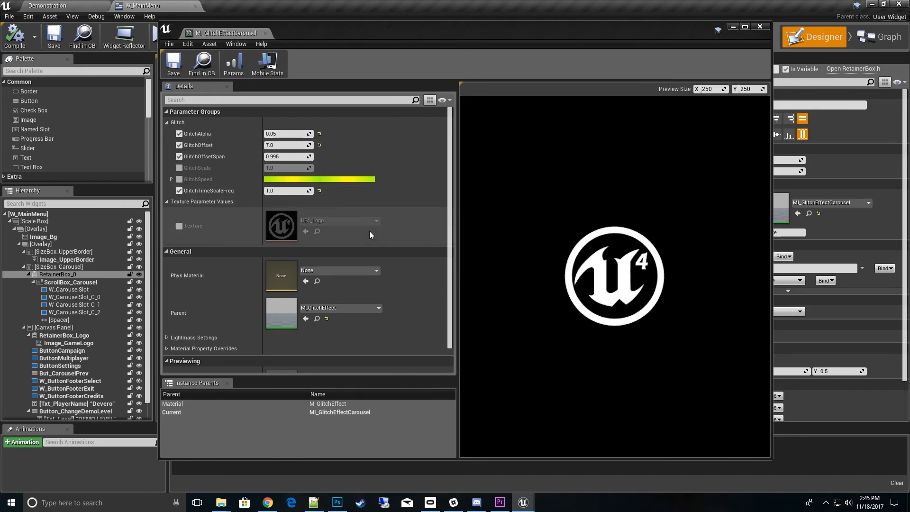
pyautogui.moveTo(360, 298)
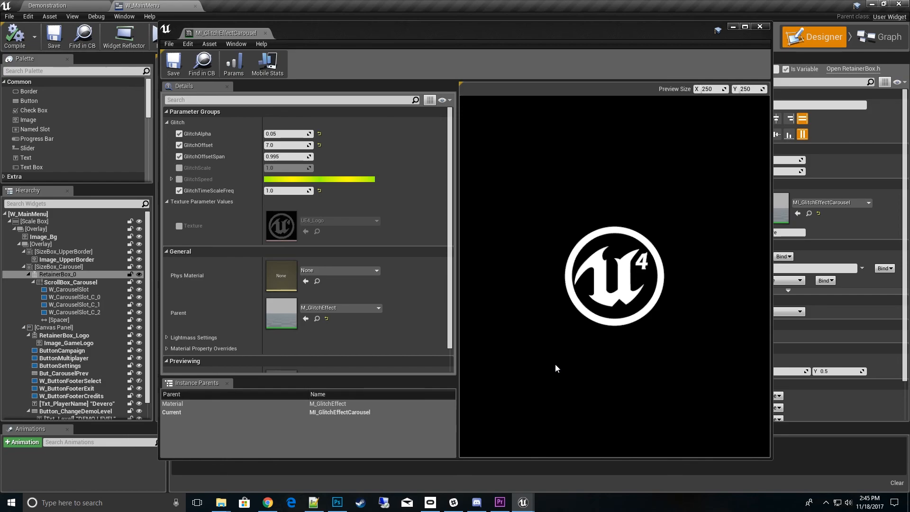
pyautogui.moveTo(676, 273)
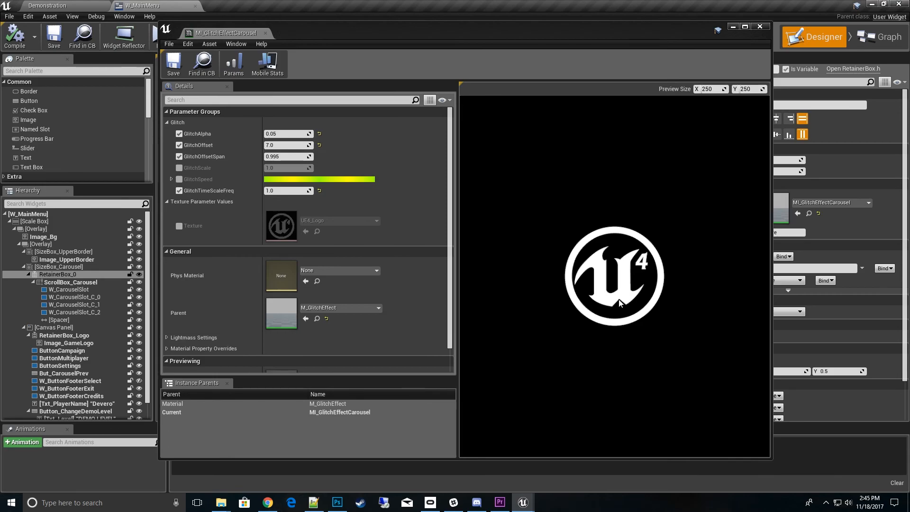
pyautogui.moveTo(613, 268)
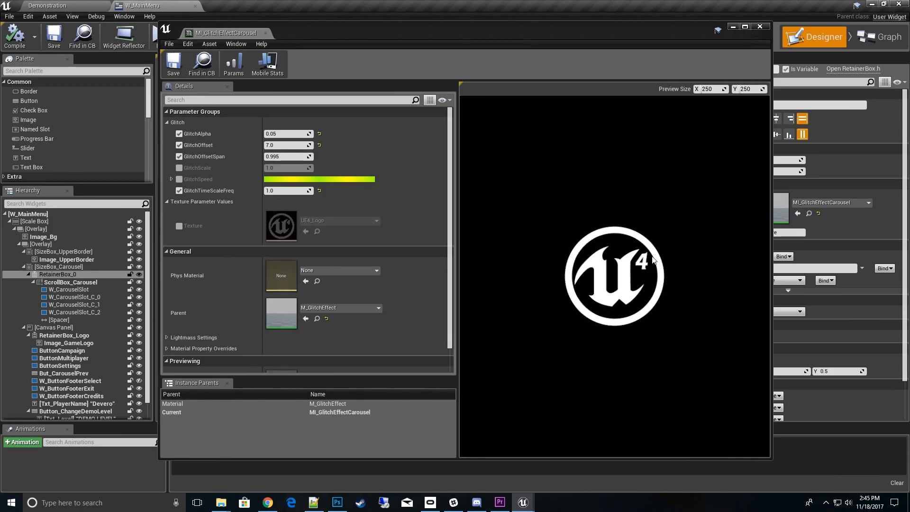
pyautogui.moveTo(601, 294)
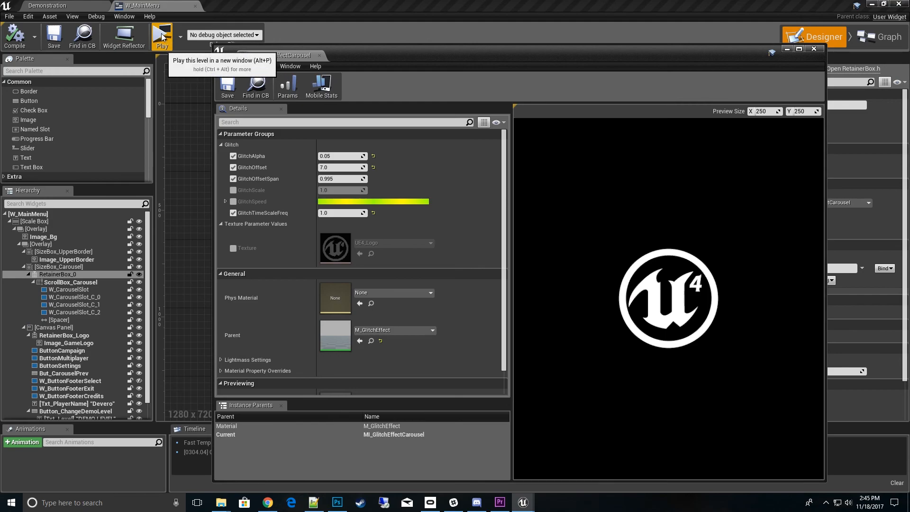
# - Launch a standalone menu preview and arrange the material instance editor beside it
pyautogui.click(164, 35)
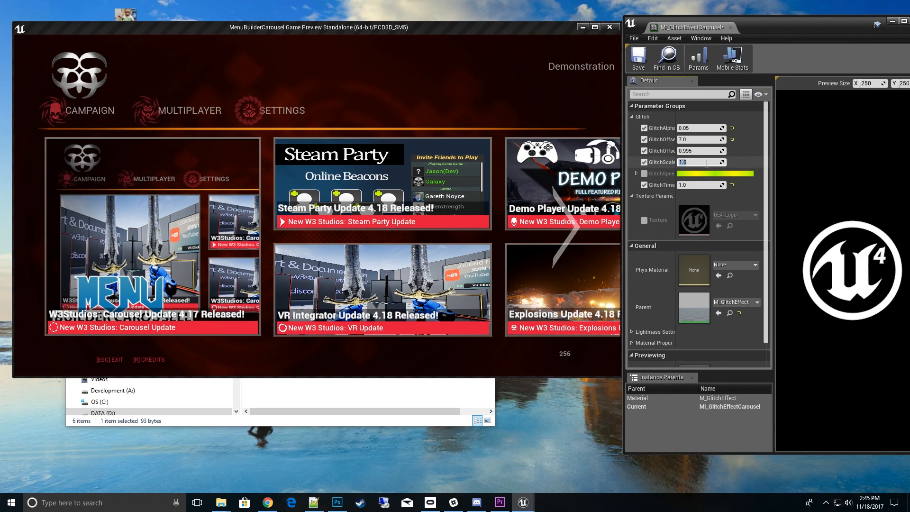
pyautogui.write('100')
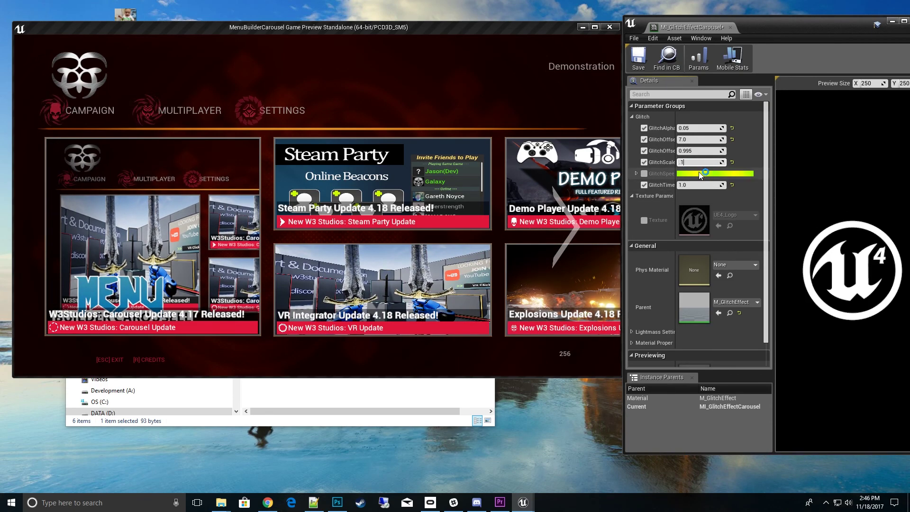
pyautogui.moveTo(705, 163); pyautogui.dragTo(693, 162)
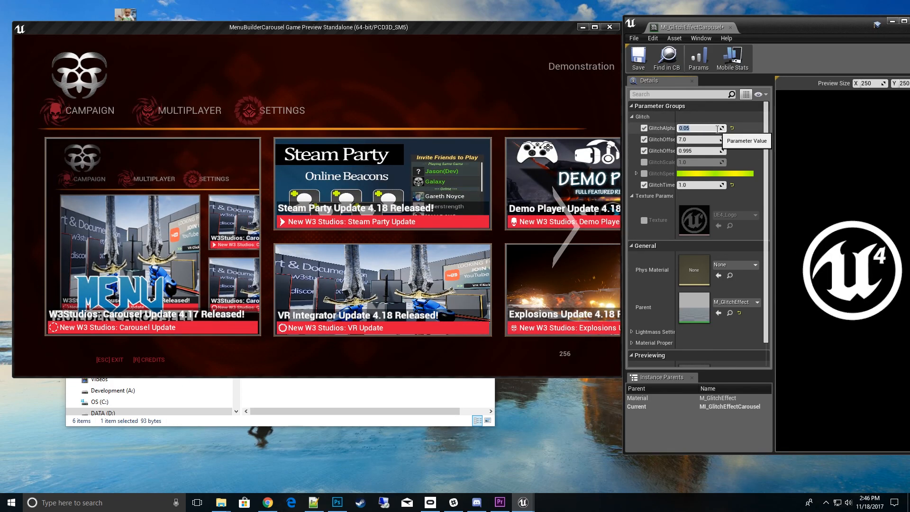
# - Try 1.0 for GlitchAlpha, then settle on 0.1
pyautogui.write('1.0')
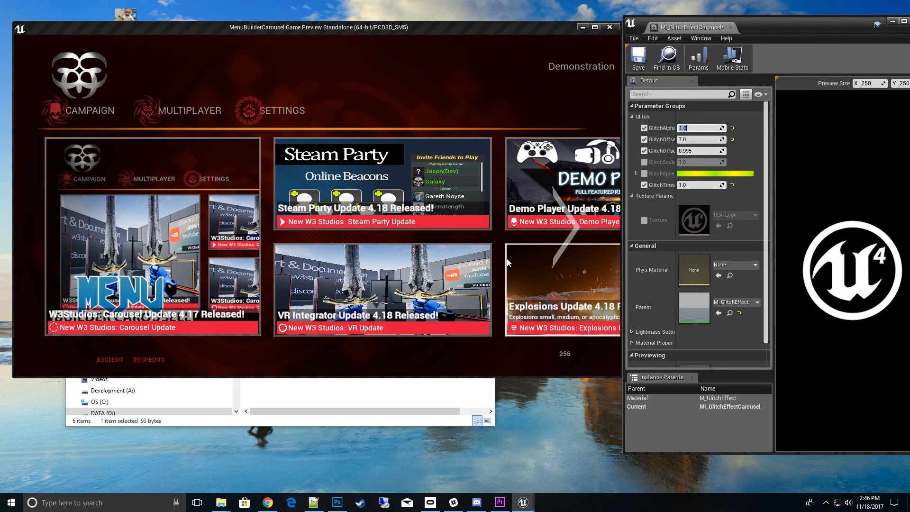
pyautogui.click(697, 128)
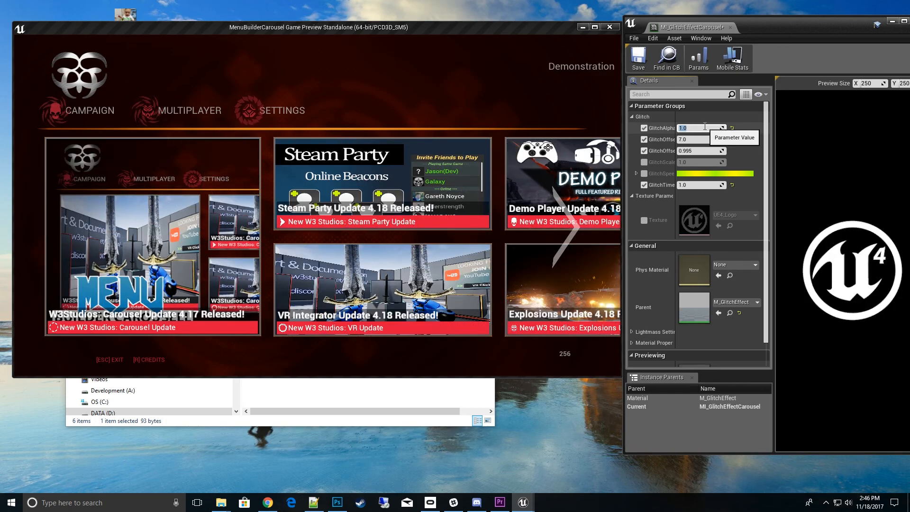
pyautogui.write('0.1')
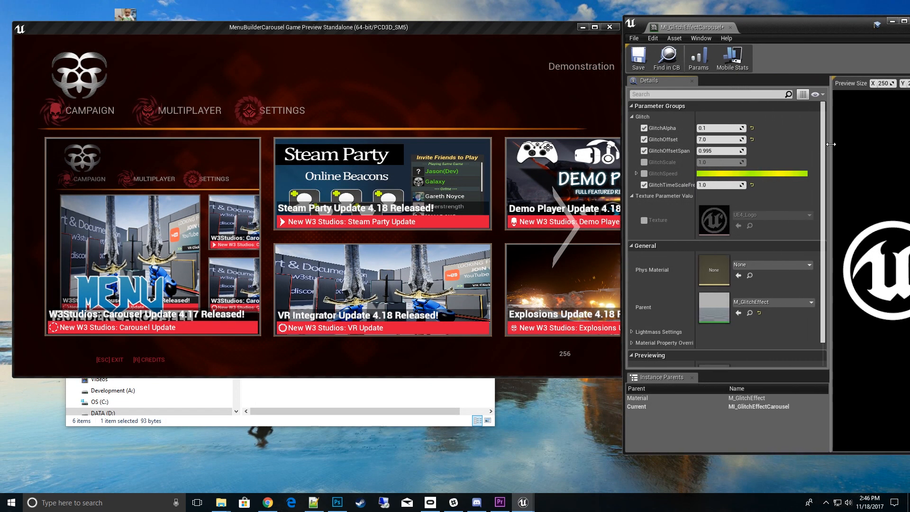
pyautogui.moveTo(720, 151)
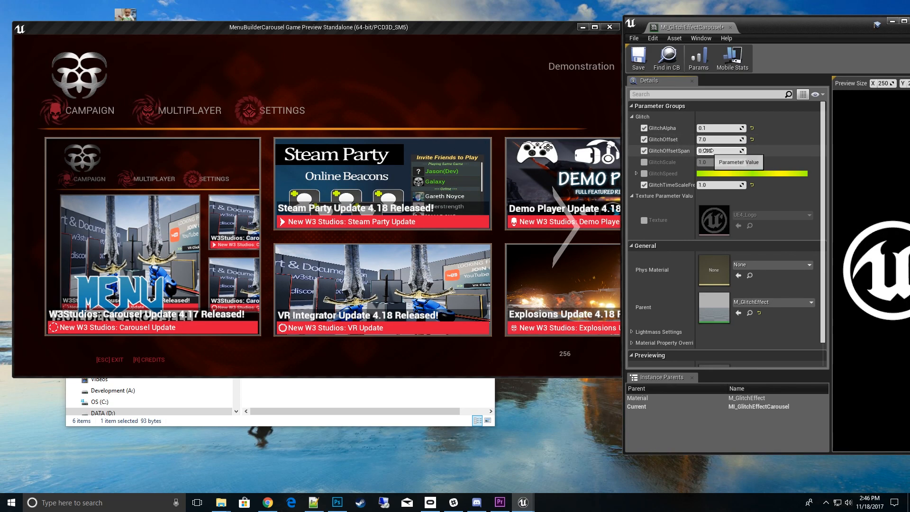
# - In MI_GlitchEffectCarousel, preview the carousel with GlitchOffset 0.0, then restore GlitchOffset to 7.0
pyautogui.click(719, 151)
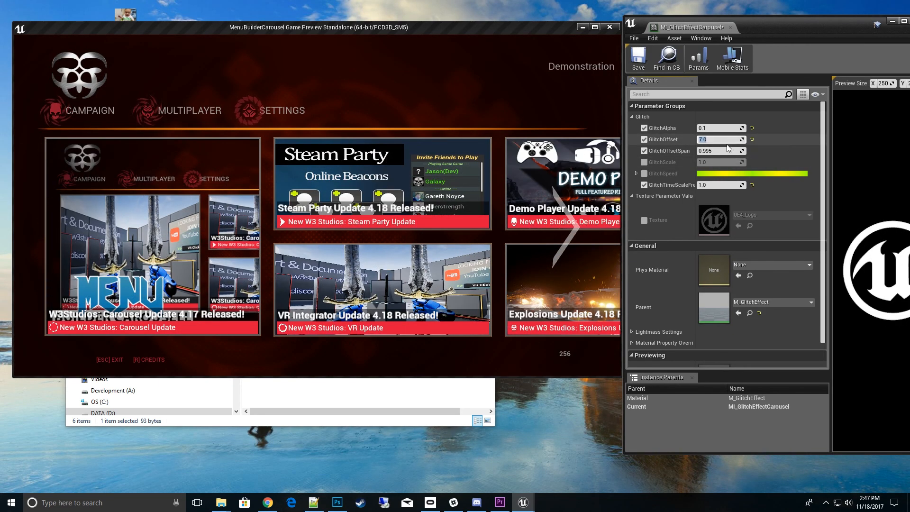
pyautogui.write('0.0')
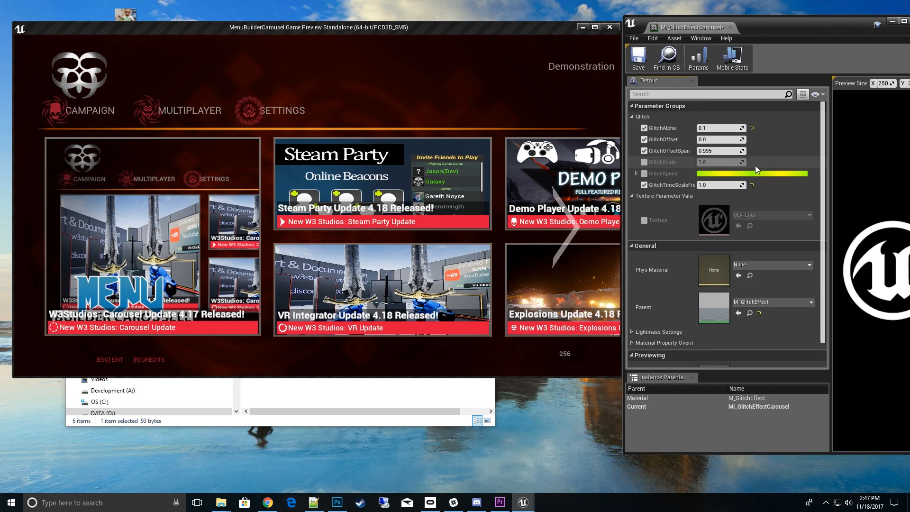
pyautogui.click(716, 138)
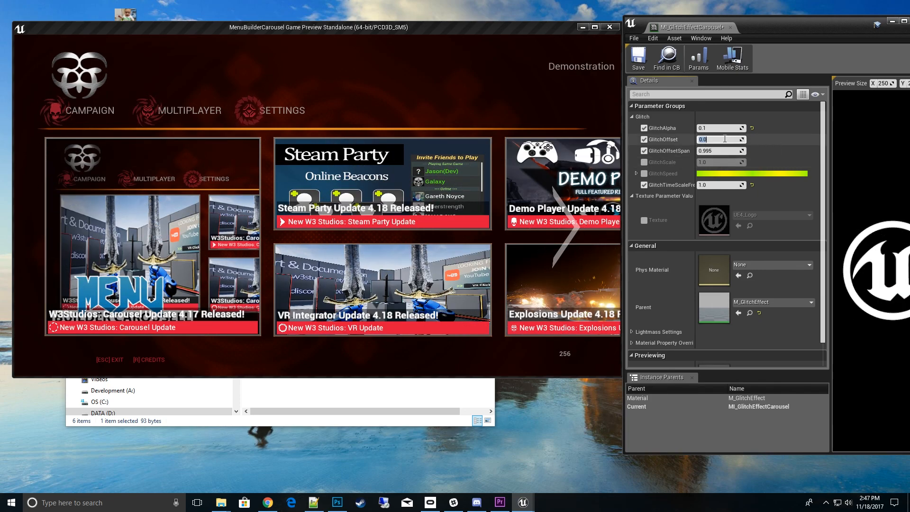
pyautogui.write('7.0')
pyautogui.click(721, 150)
pyautogui.write('0.5')
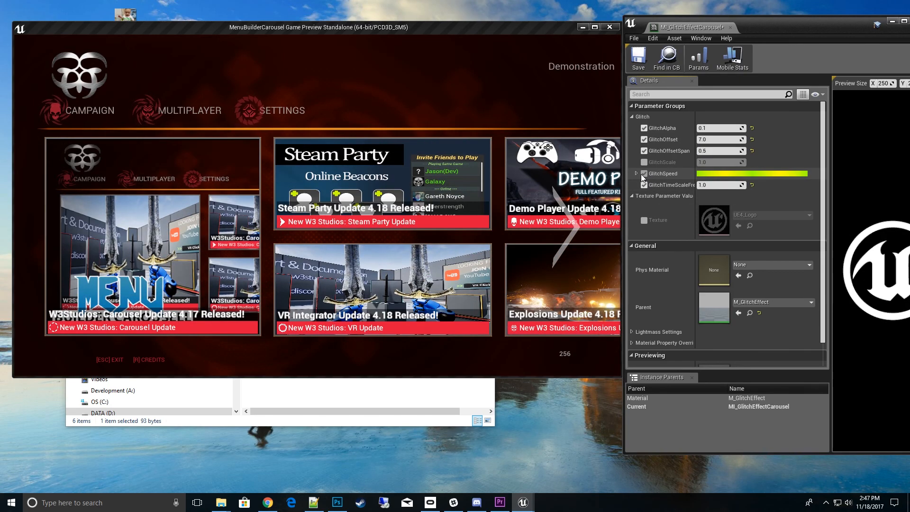
# - Enable and expand GlitchSpeed, and try component values ending at R 3.0 and G 5.0
pyautogui.click(636, 173)
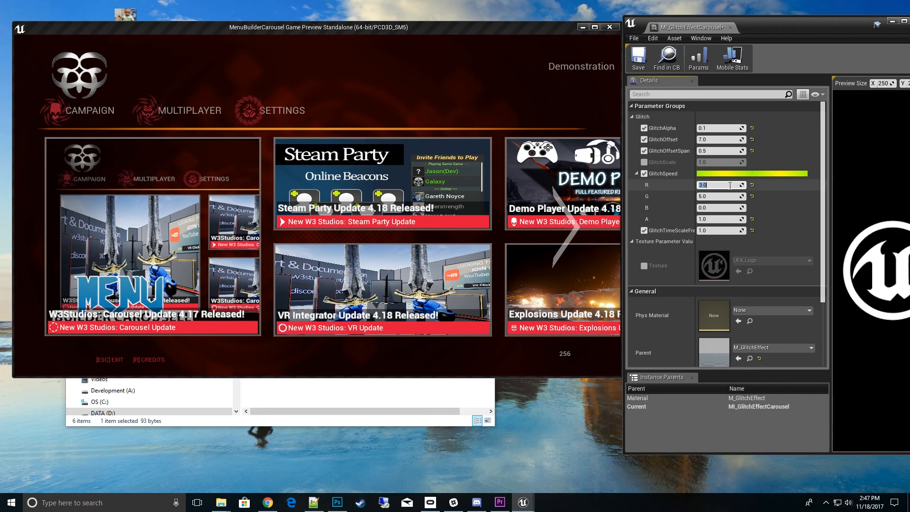
pyautogui.click(717, 196)
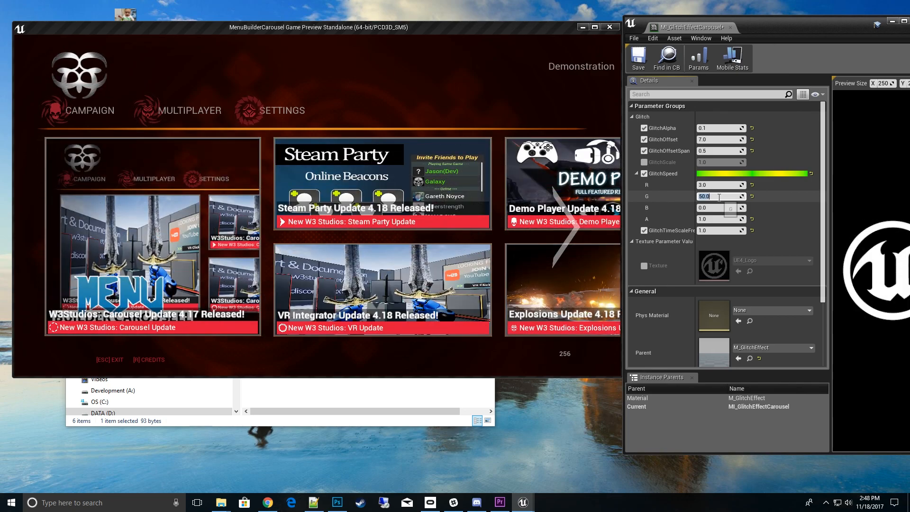
pyautogui.write('5.0')
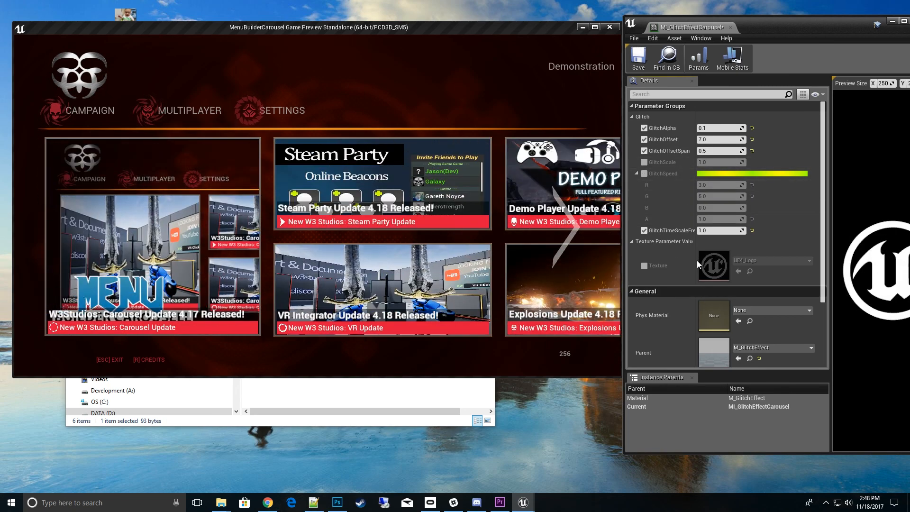